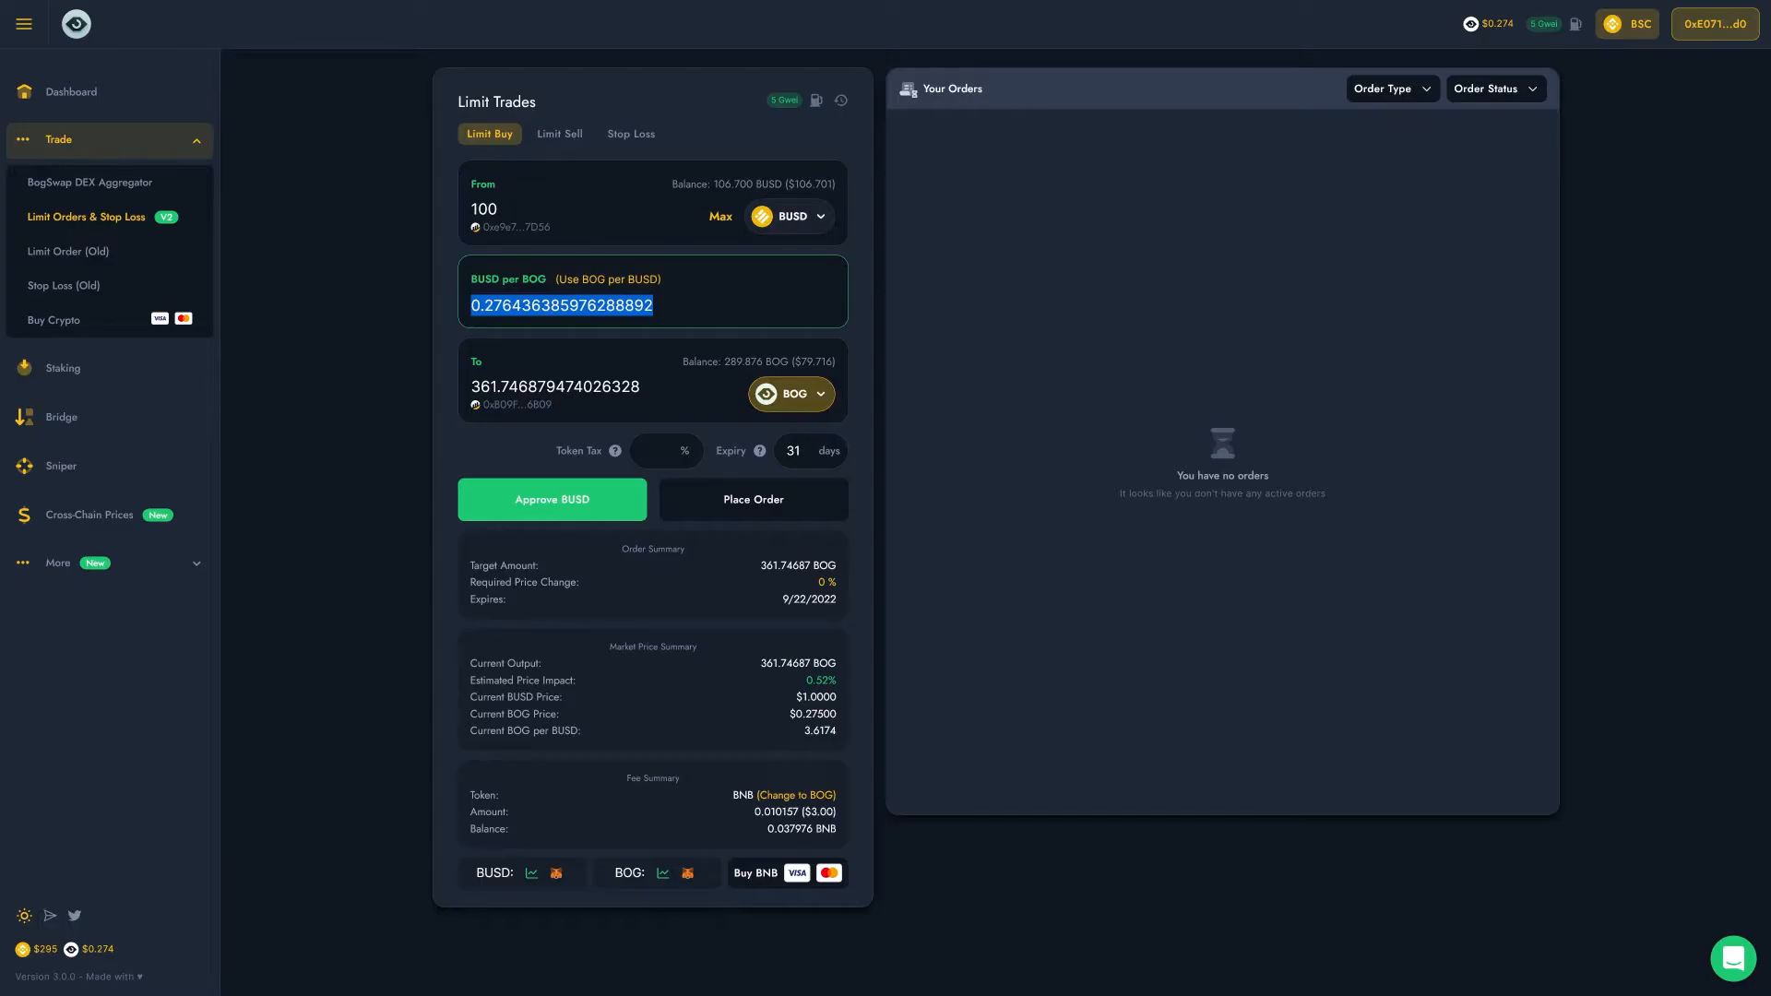
Set the limit price to 0.25 BUSD per BOG so 100 BUSD targets 400 BOG
type("0.25")
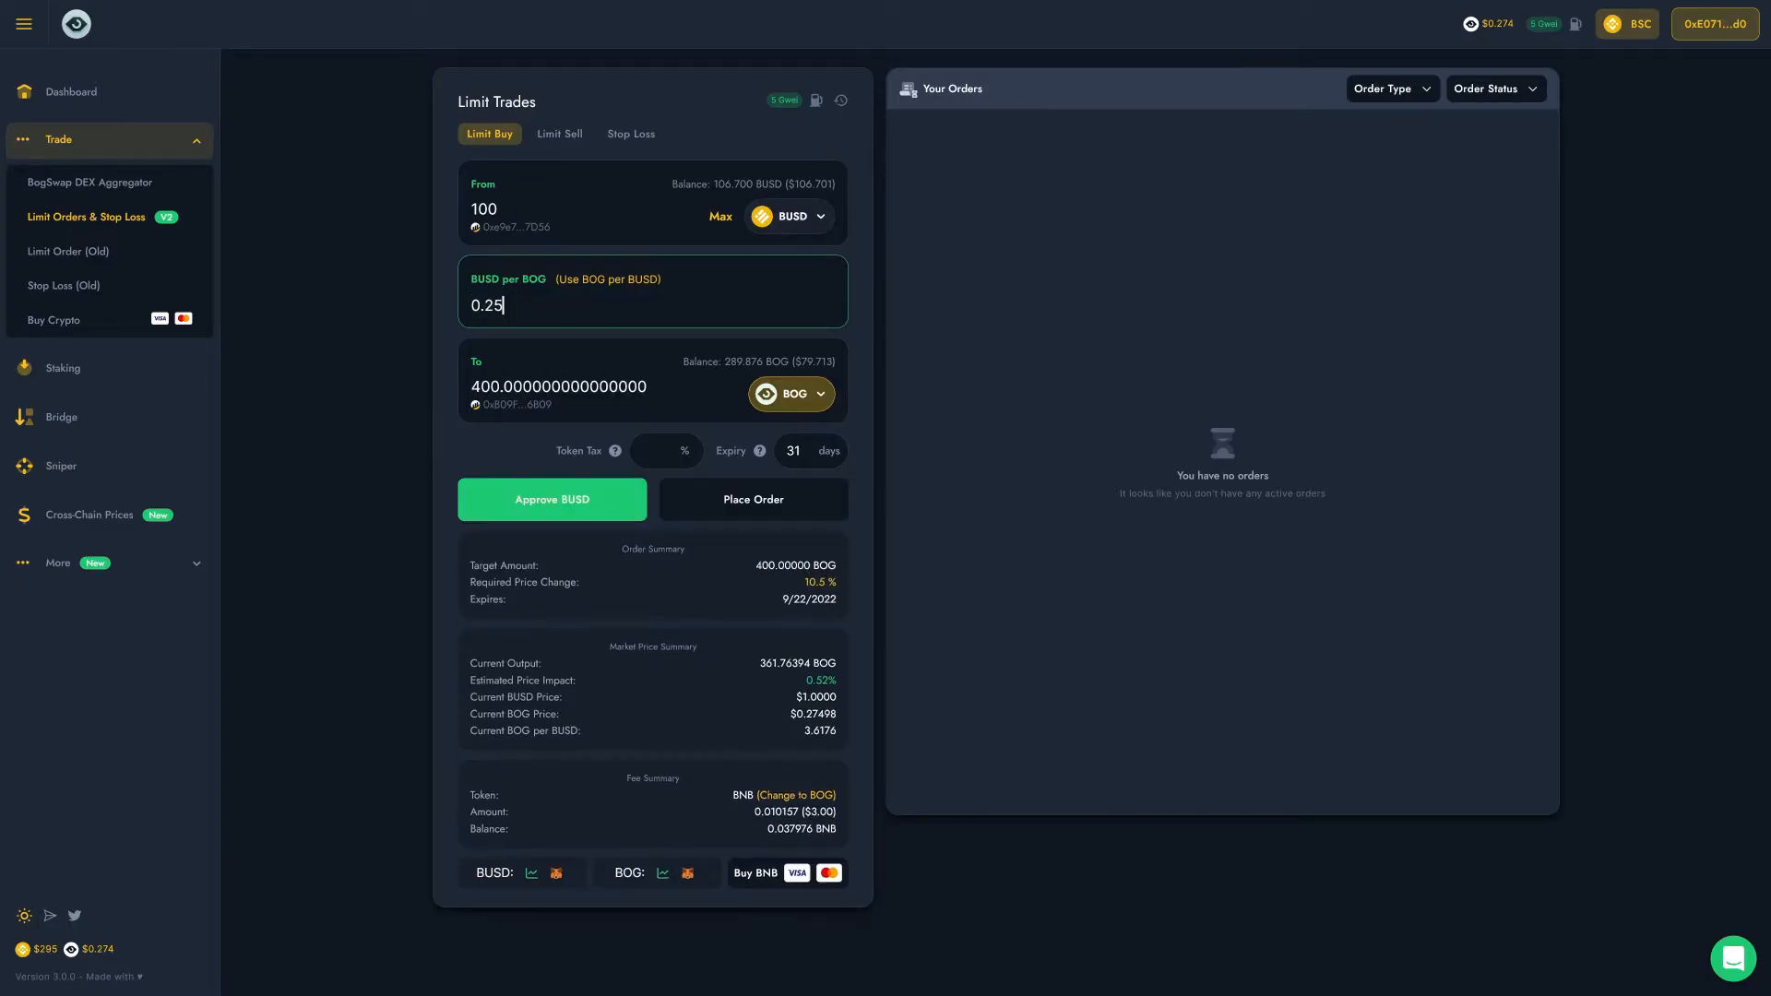
left_click(551, 500)
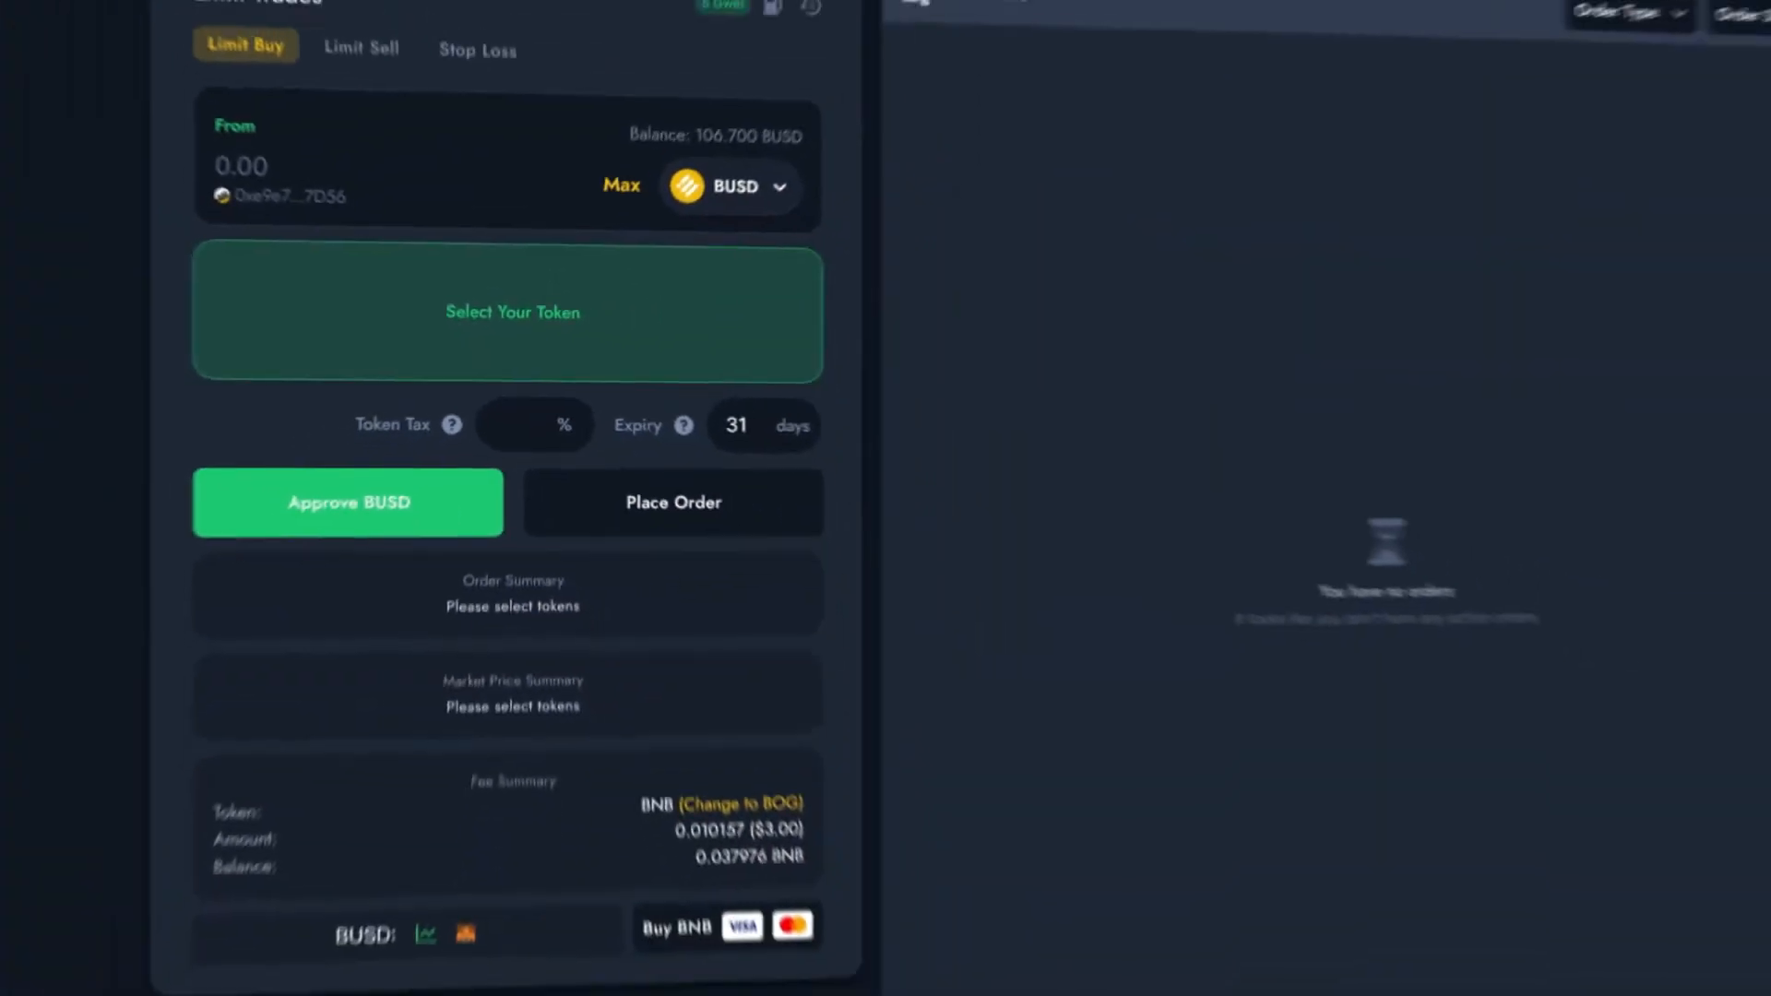
Bring up the Limit Orders & Stop Loss V2 form on AVAX with 0.25 entered as the price
left_click(729, 186)
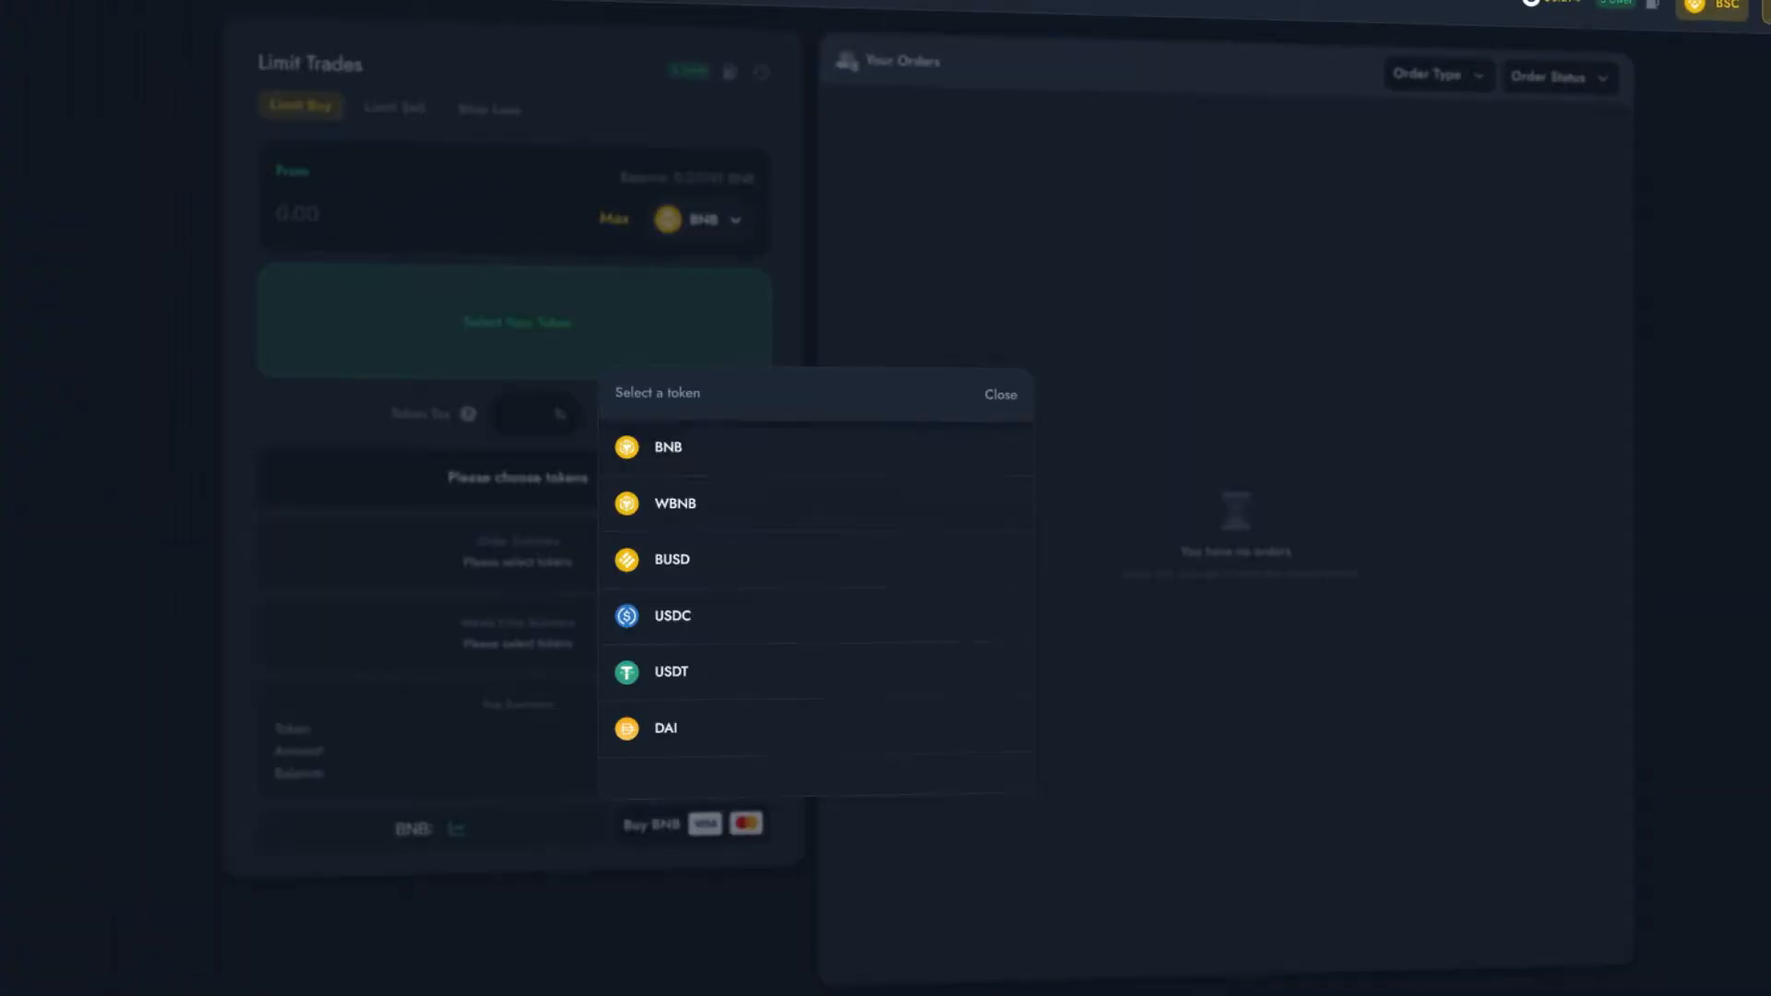
left_click(671, 559)
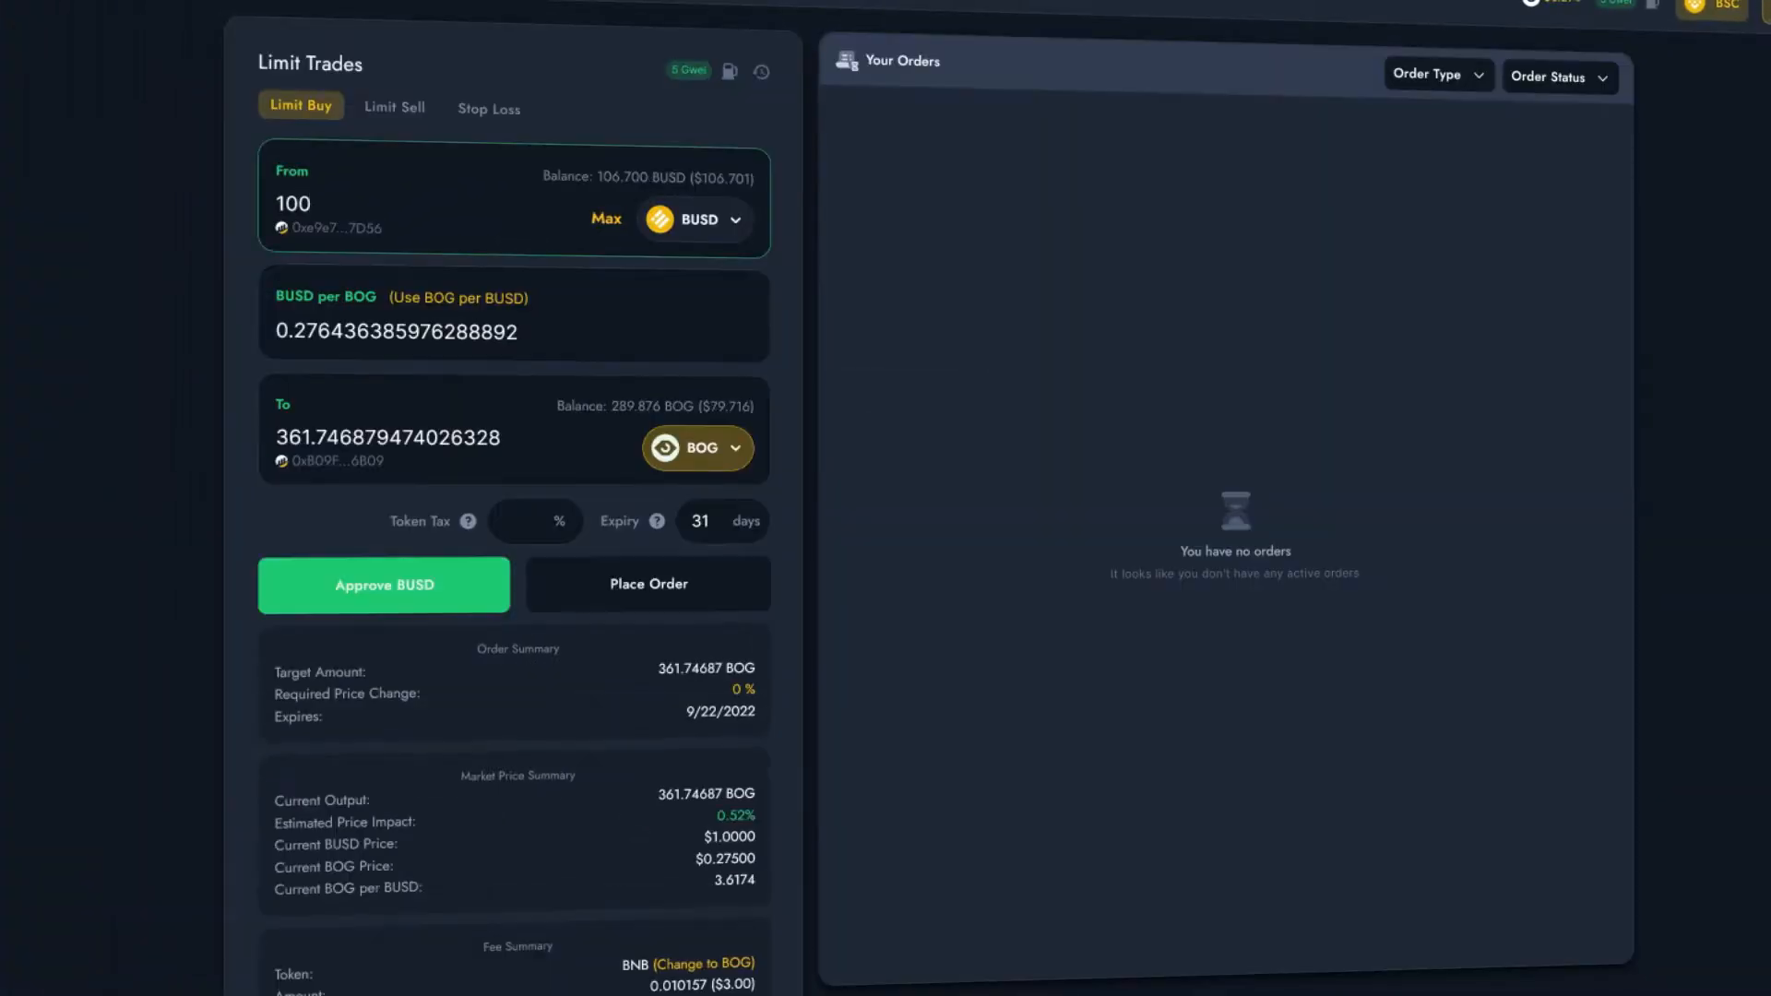
type("0.25")
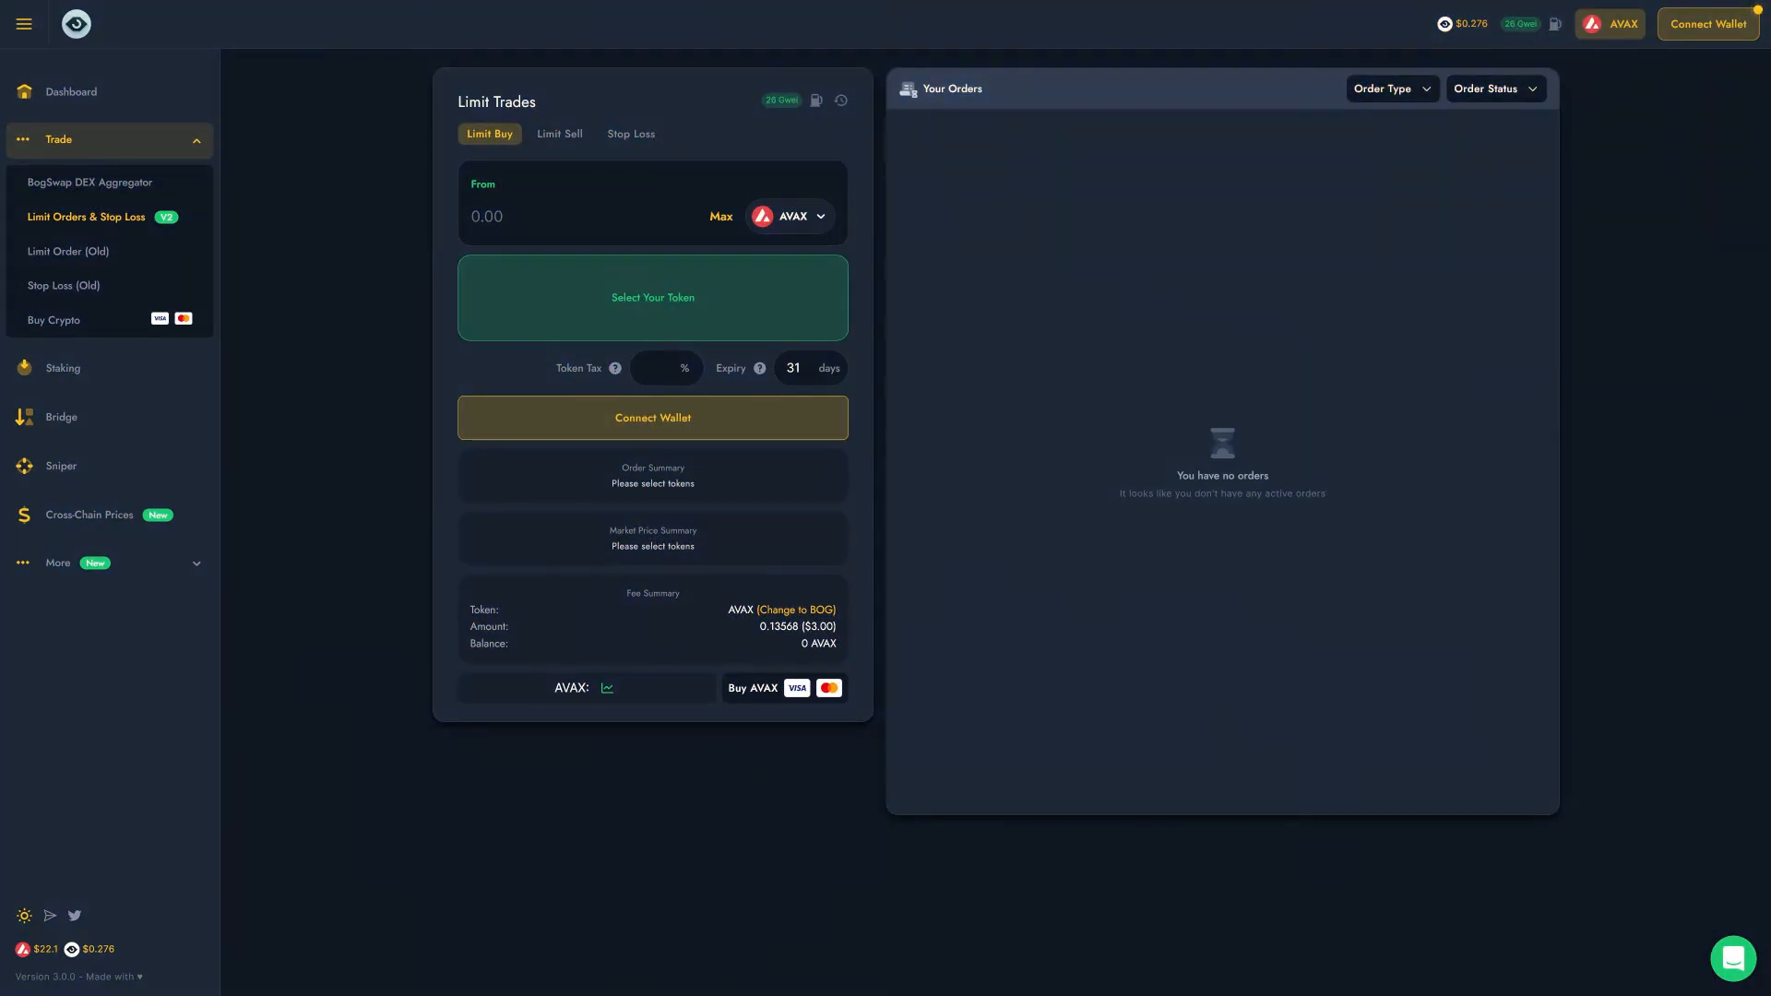
Switch the site's network from AVAX to BSC via the top-bar network selector
left_click(24, 22)
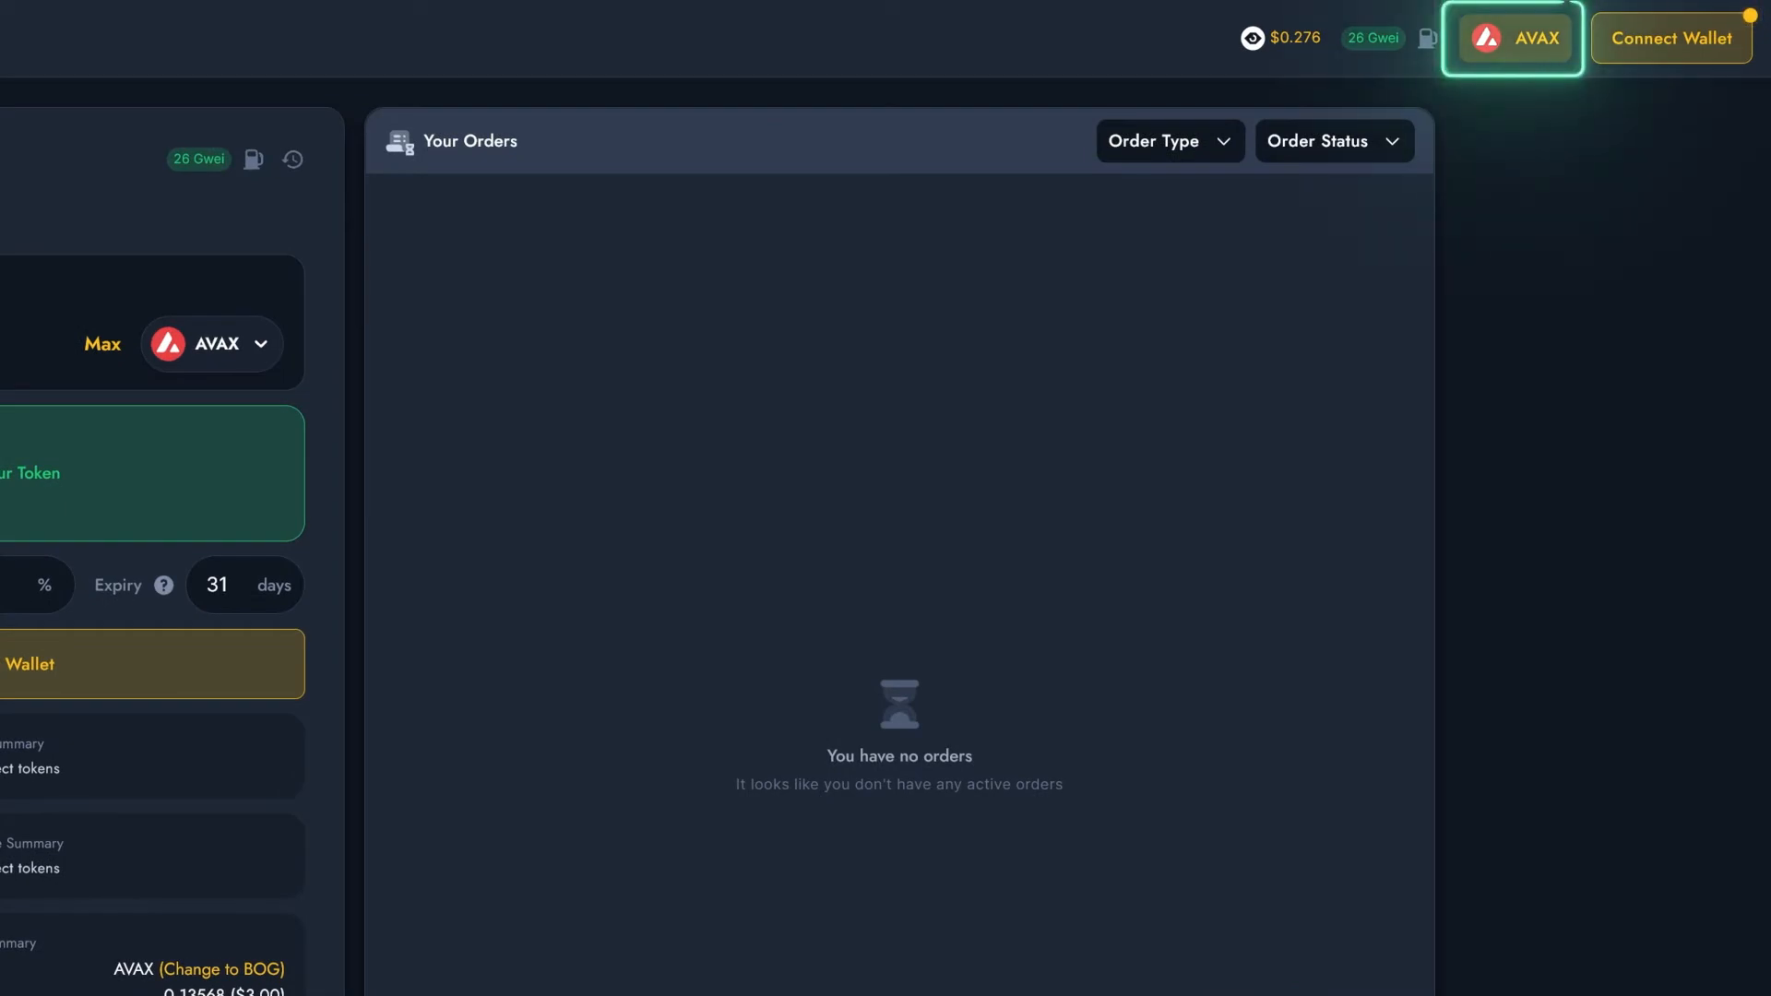
left_click(1512, 37)
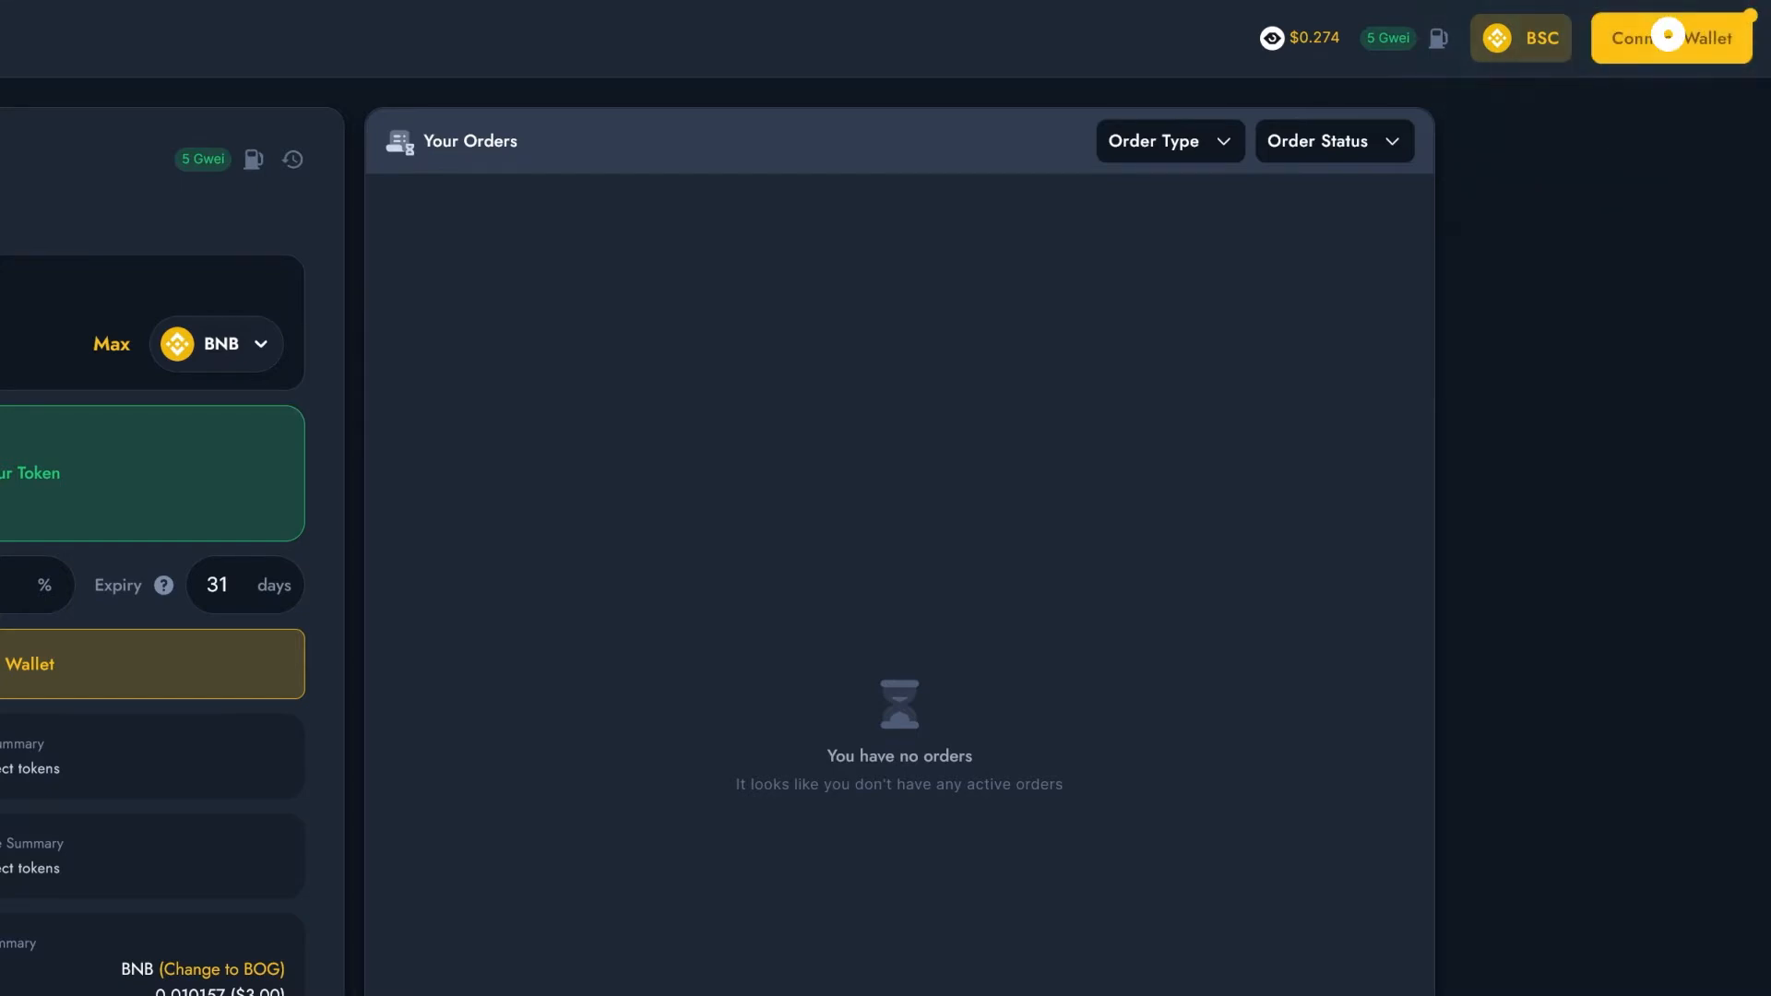
Connect a wallet via WalletConnect, approve it on the phone and dismiss the success message
left_click(1670, 36)
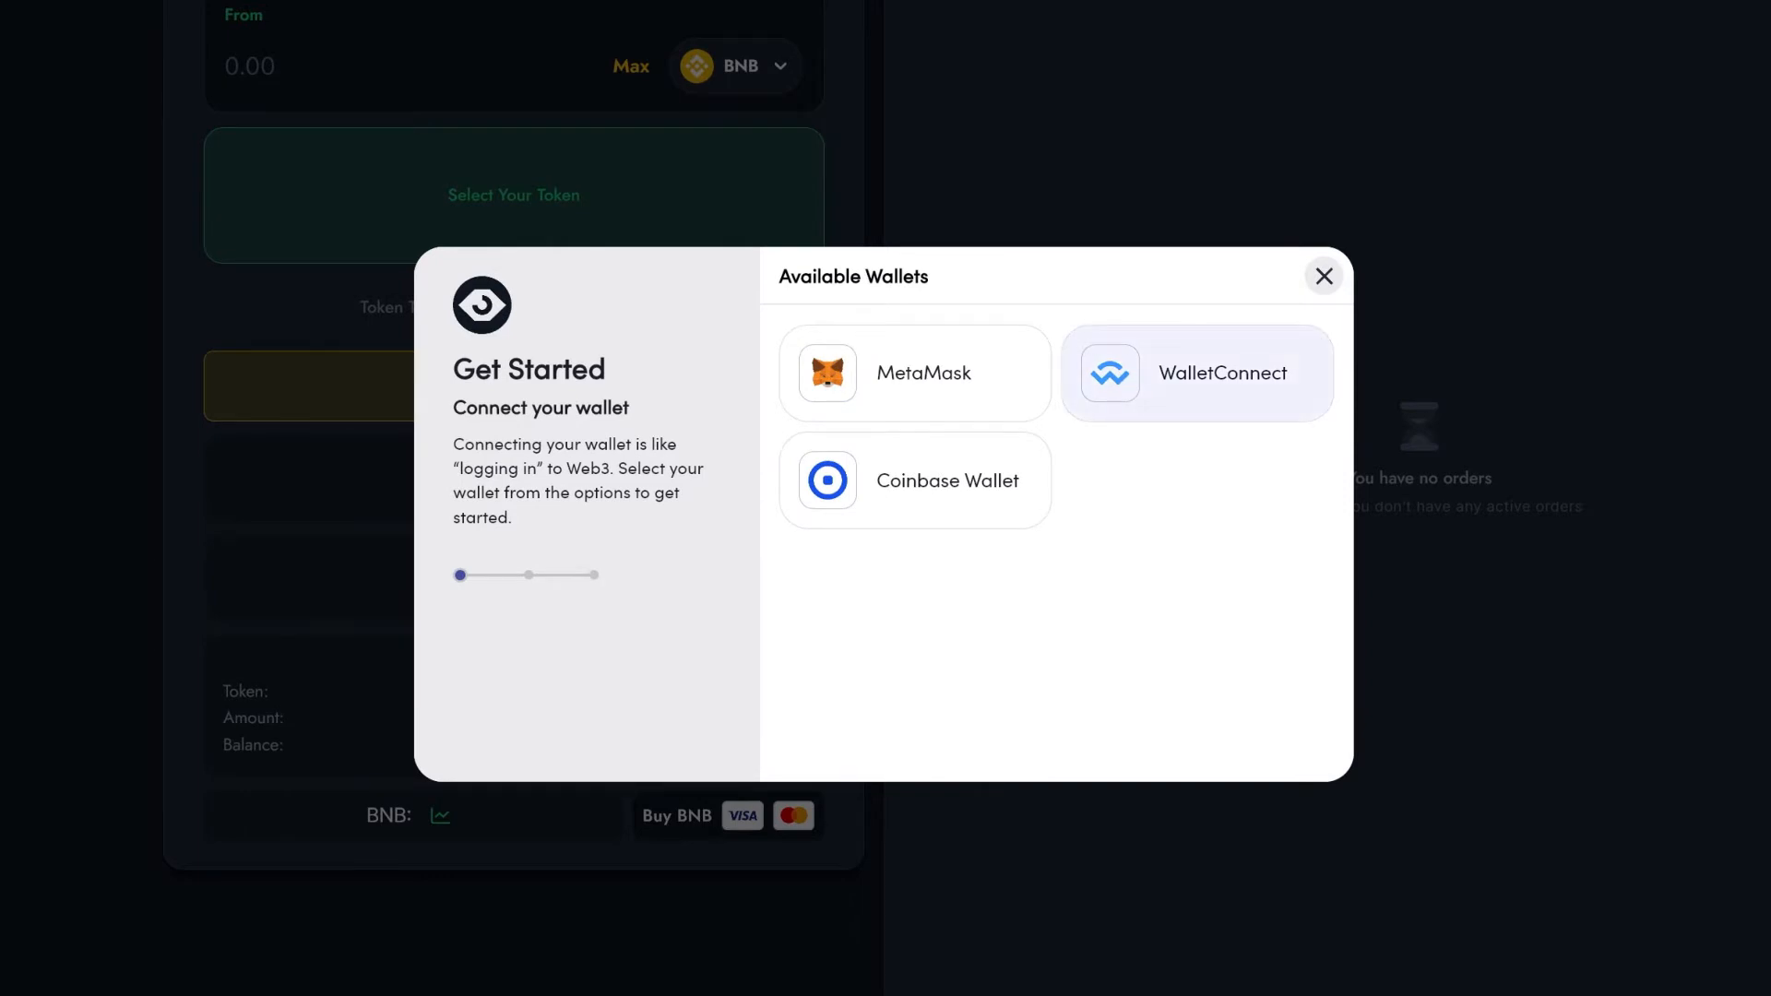
left_click(1196, 373)
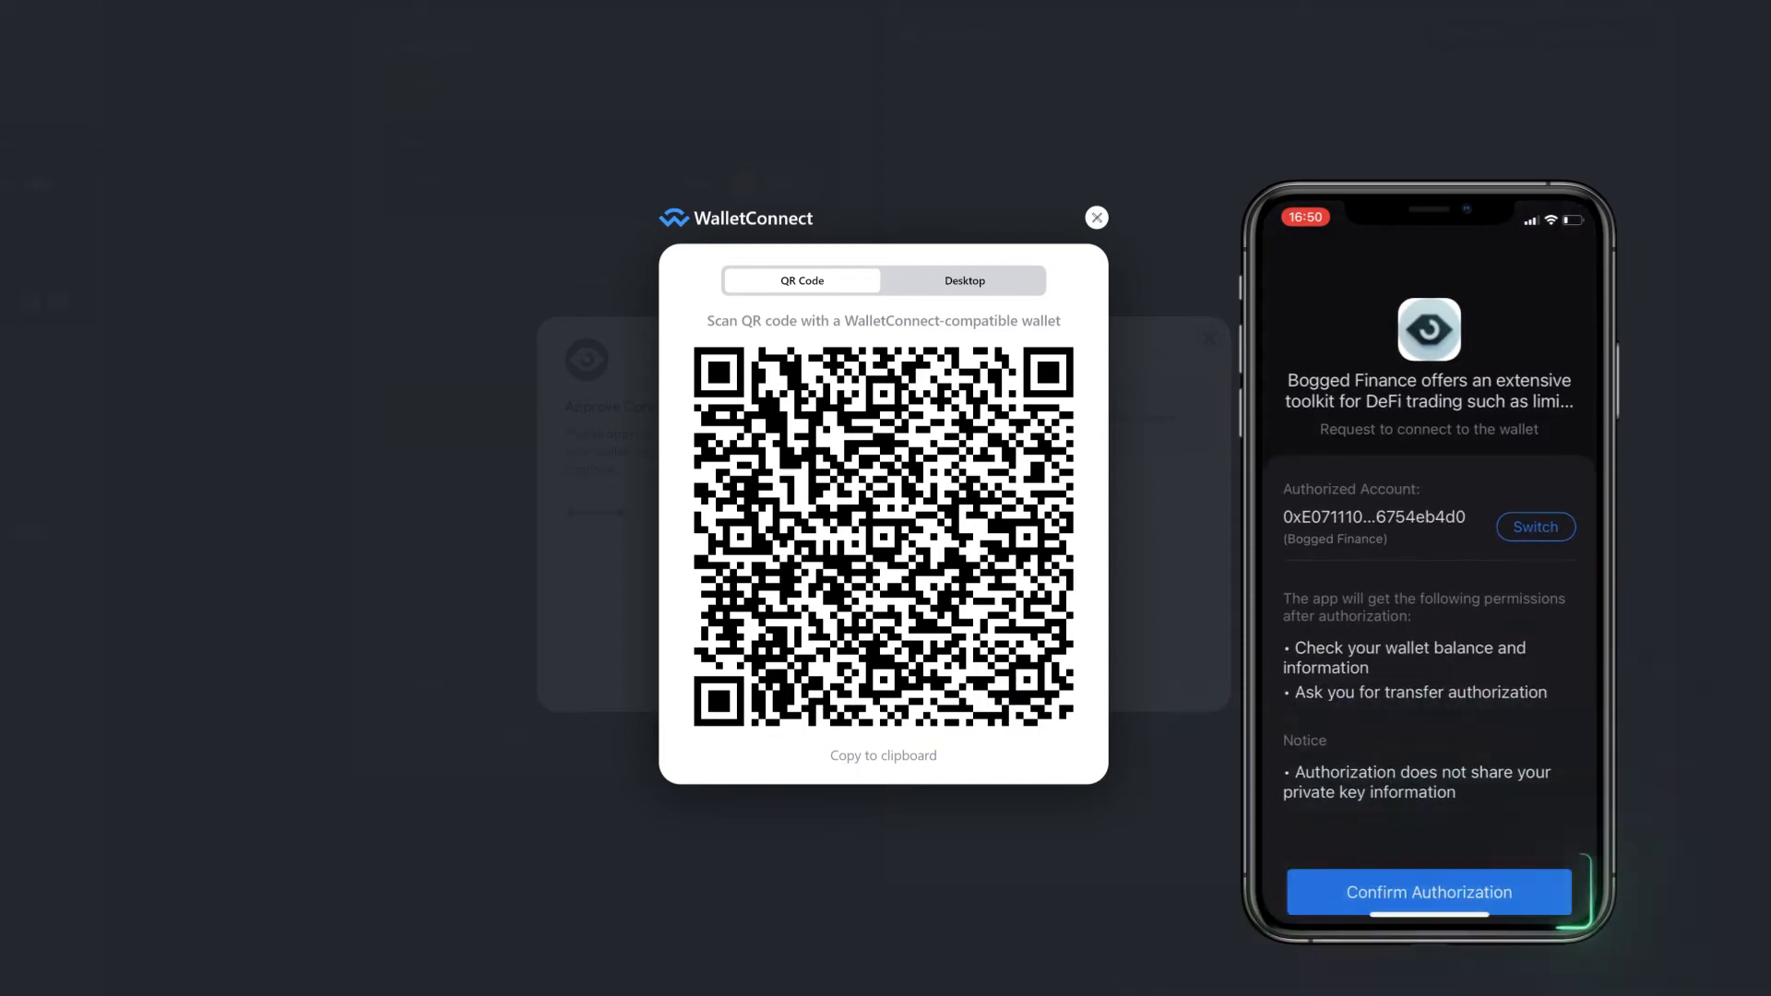
left_click(1428, 893)
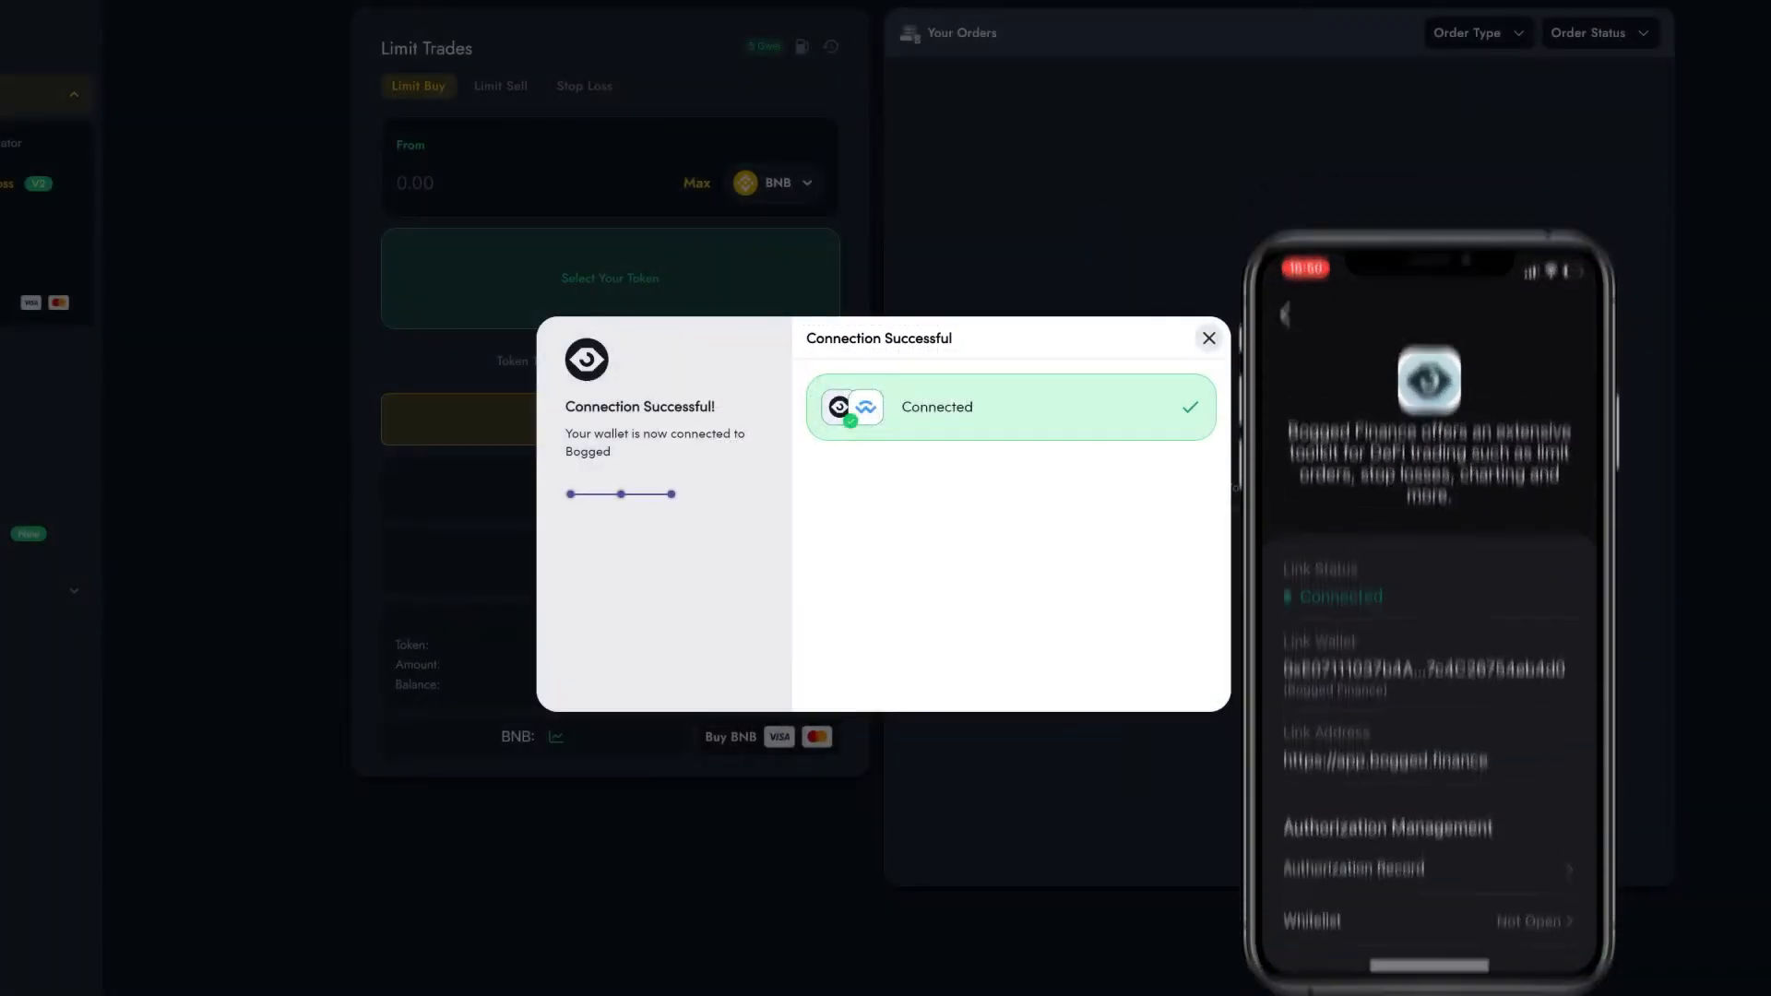
left_click(1206, 338)
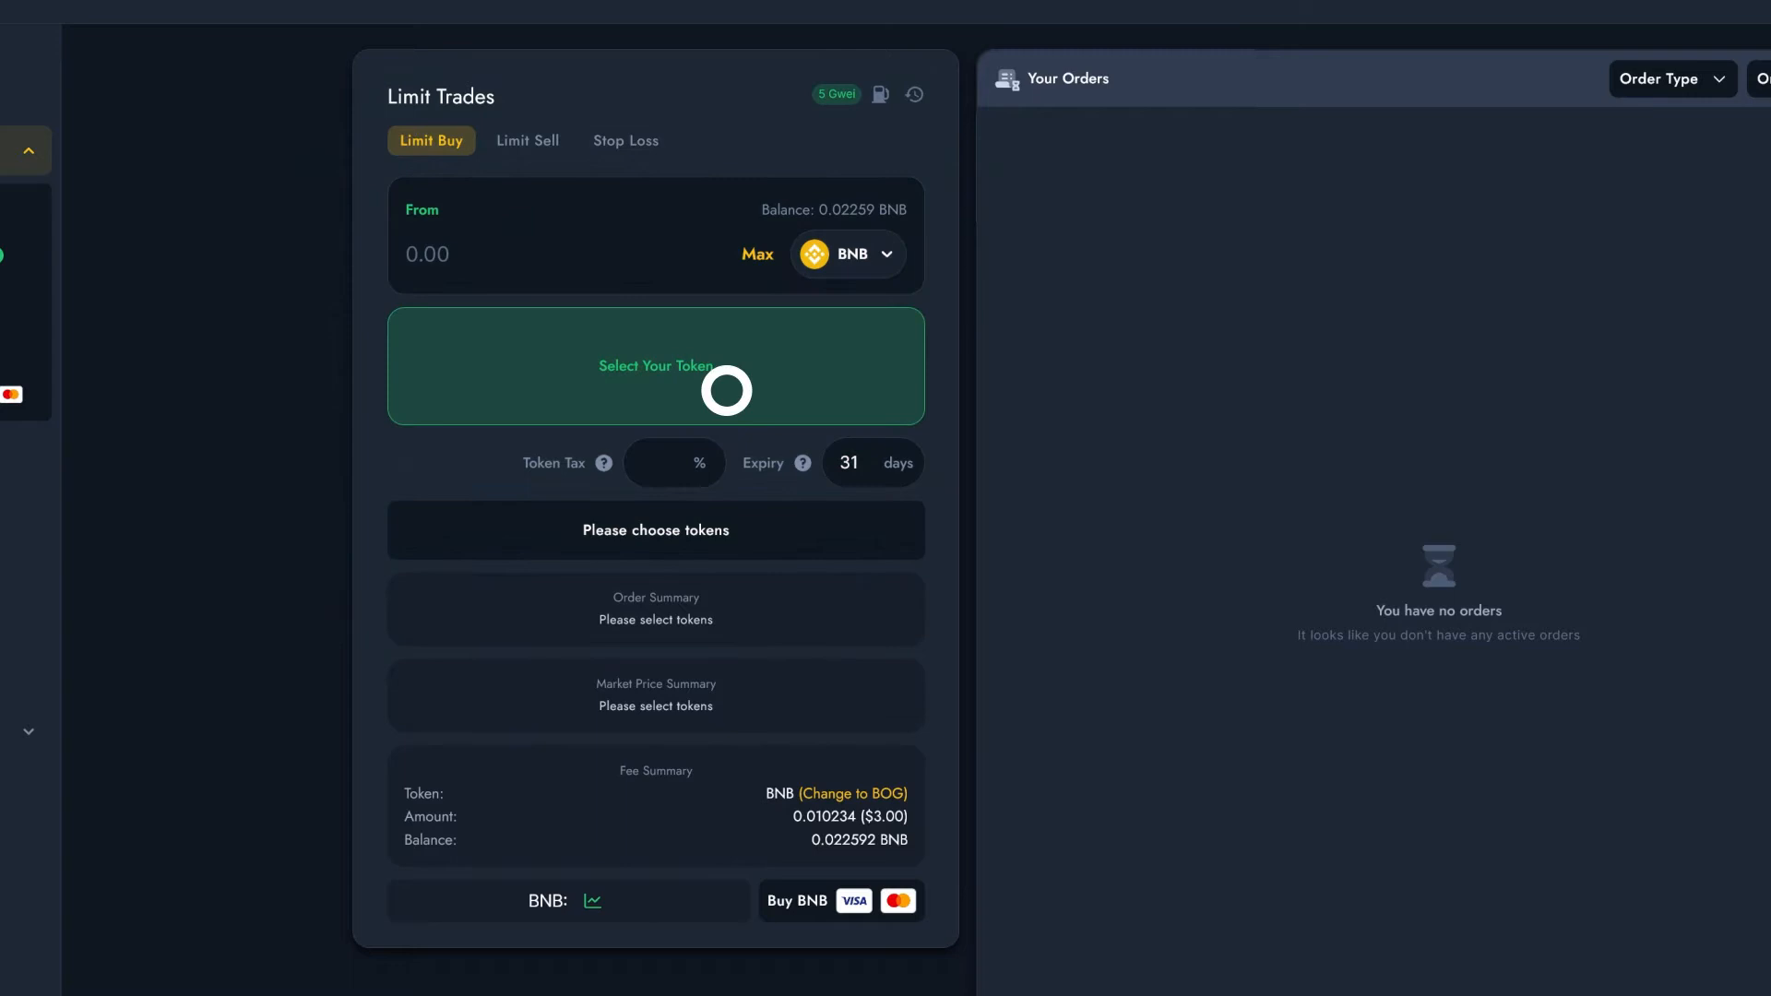
Choose Bogged Finance (BOG) as the token to buy and BUSD as the paying token
left_click(655, 365)
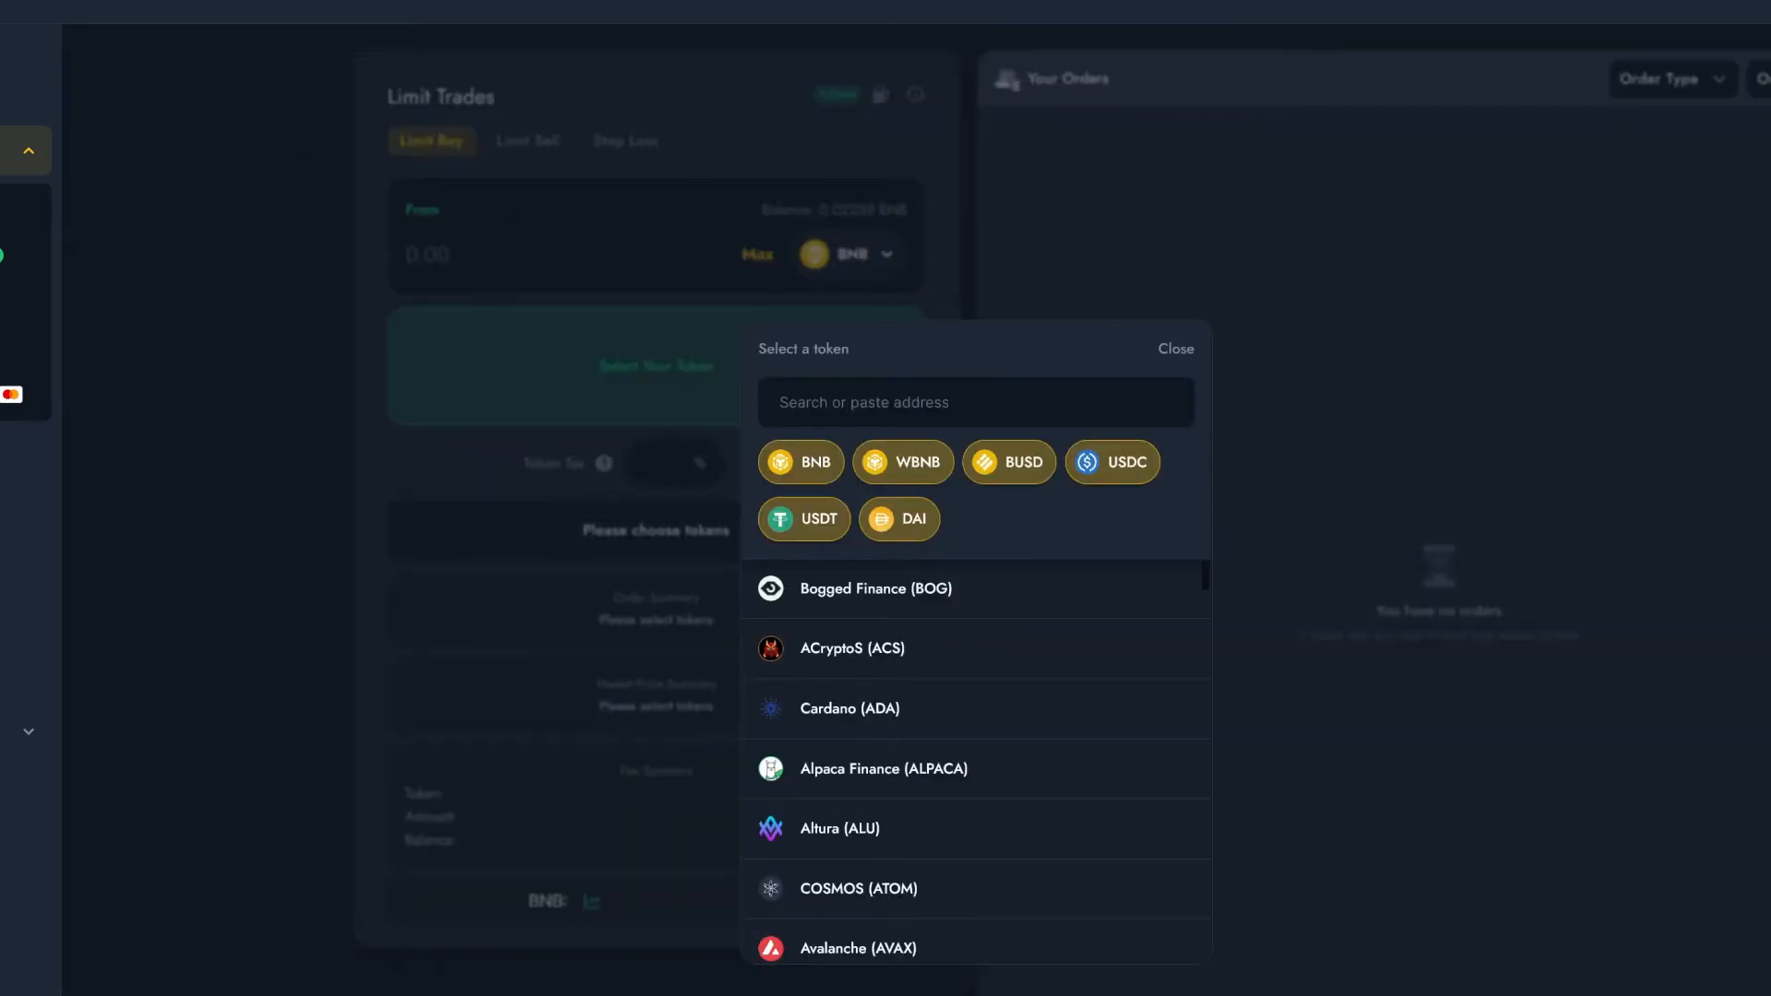
left_click(975, 402)
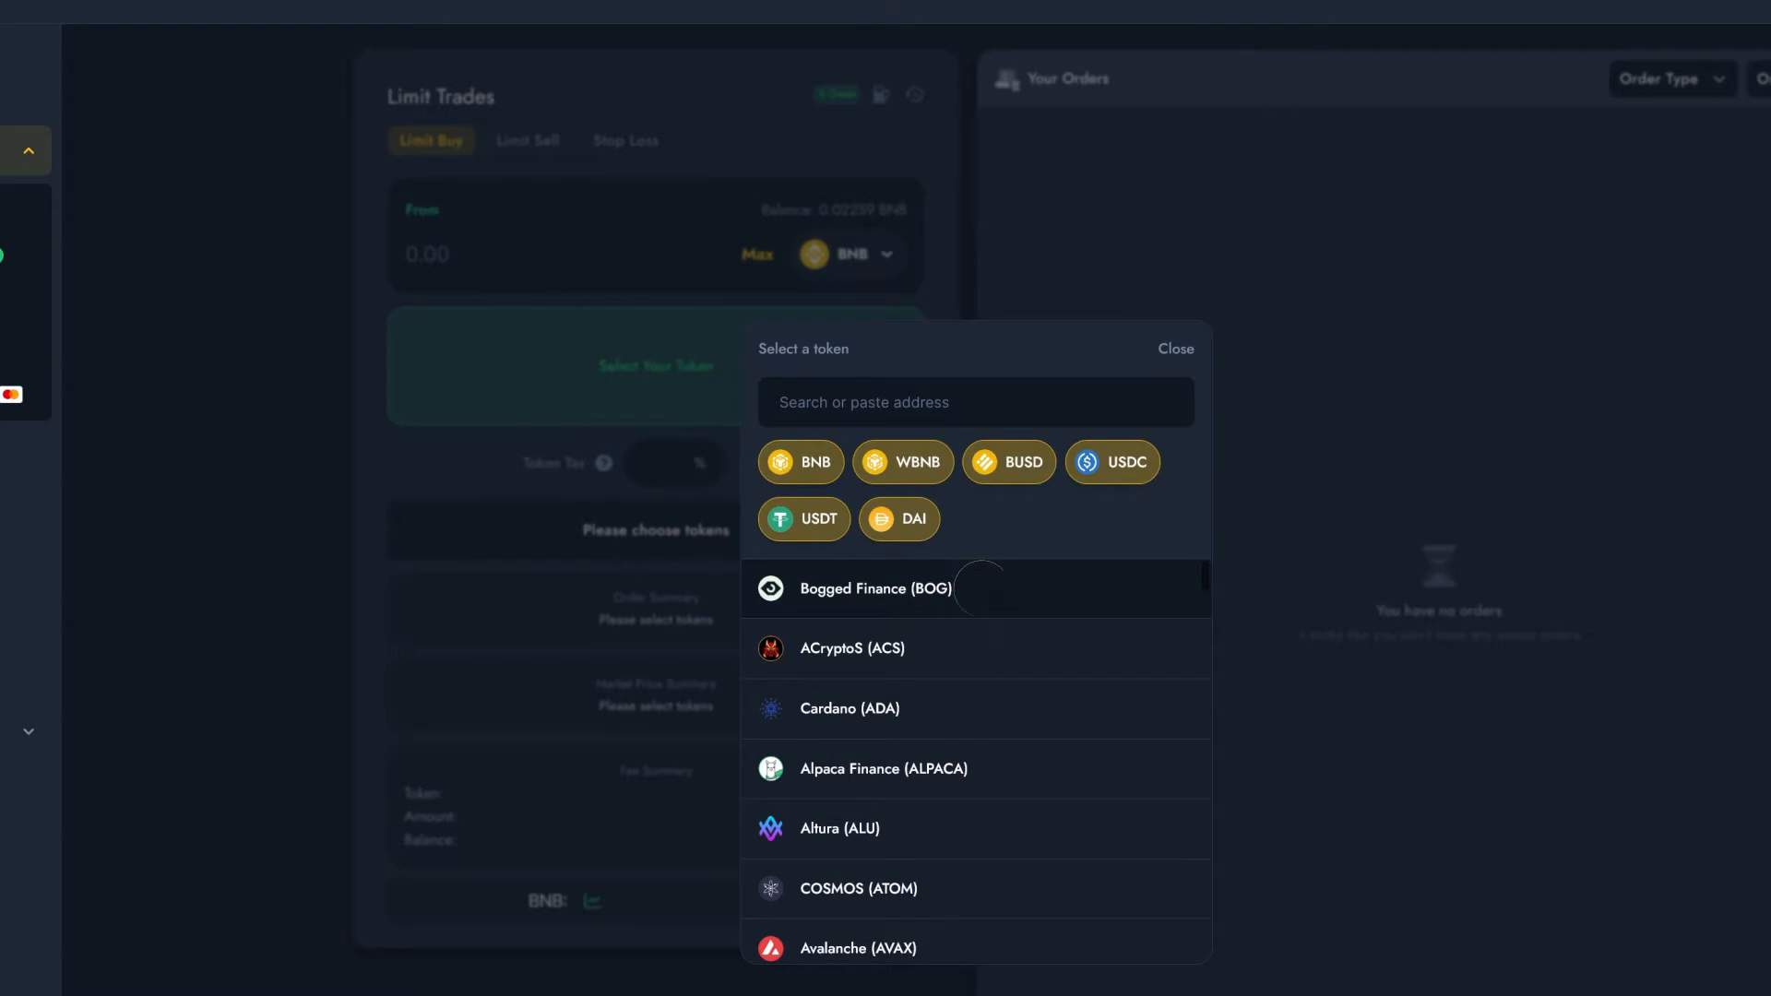
left_click(877, 588)
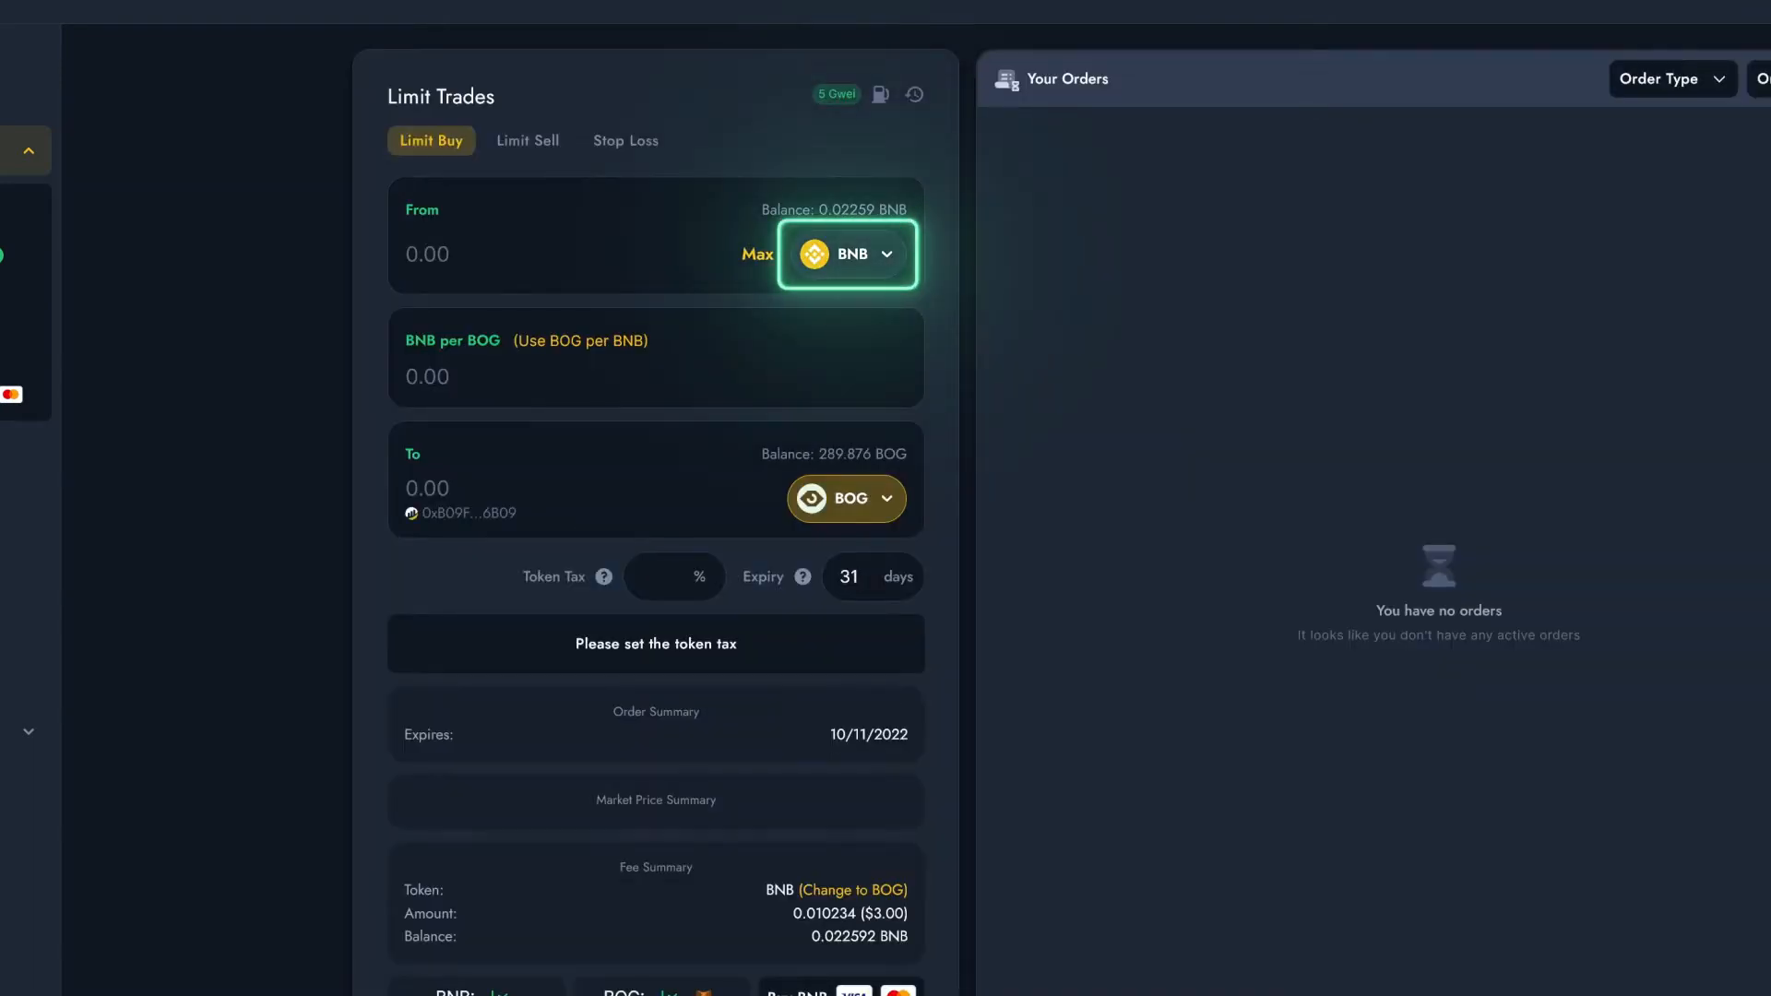
left_click(845, 498)
type("1")
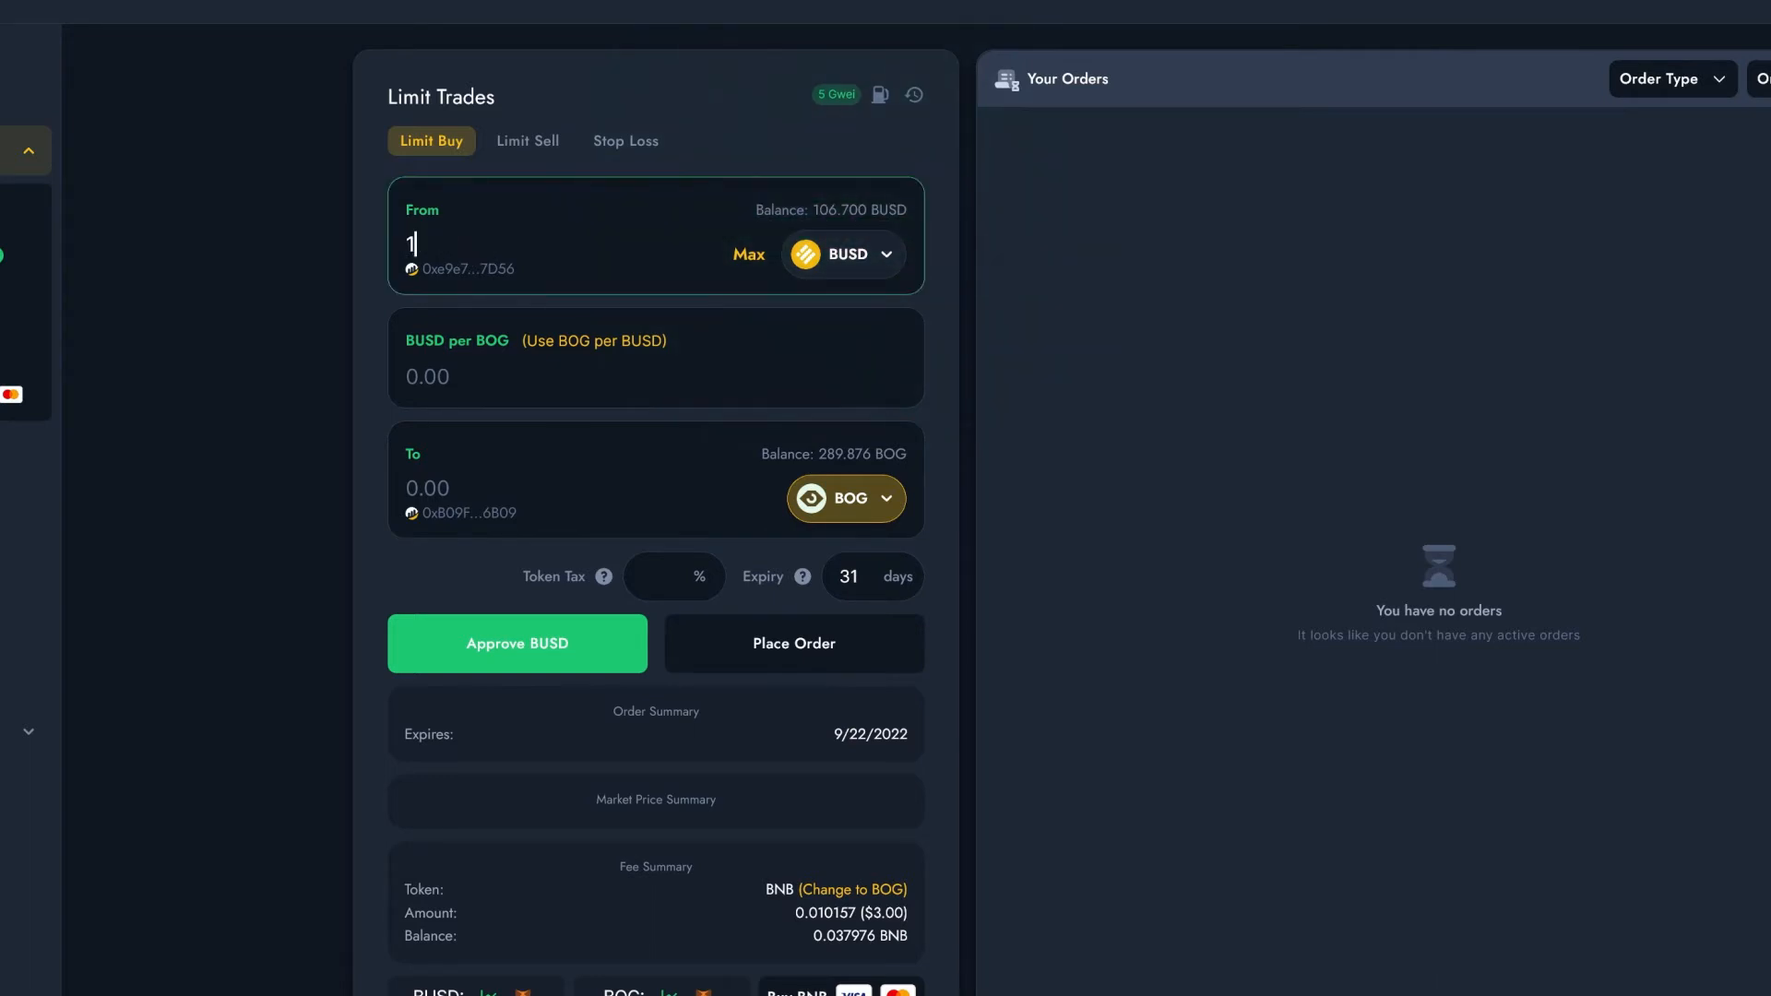
Enter 100 BUSD to spend at 0.25 BUSD per BOG, targeting 400 BOG
type("00")
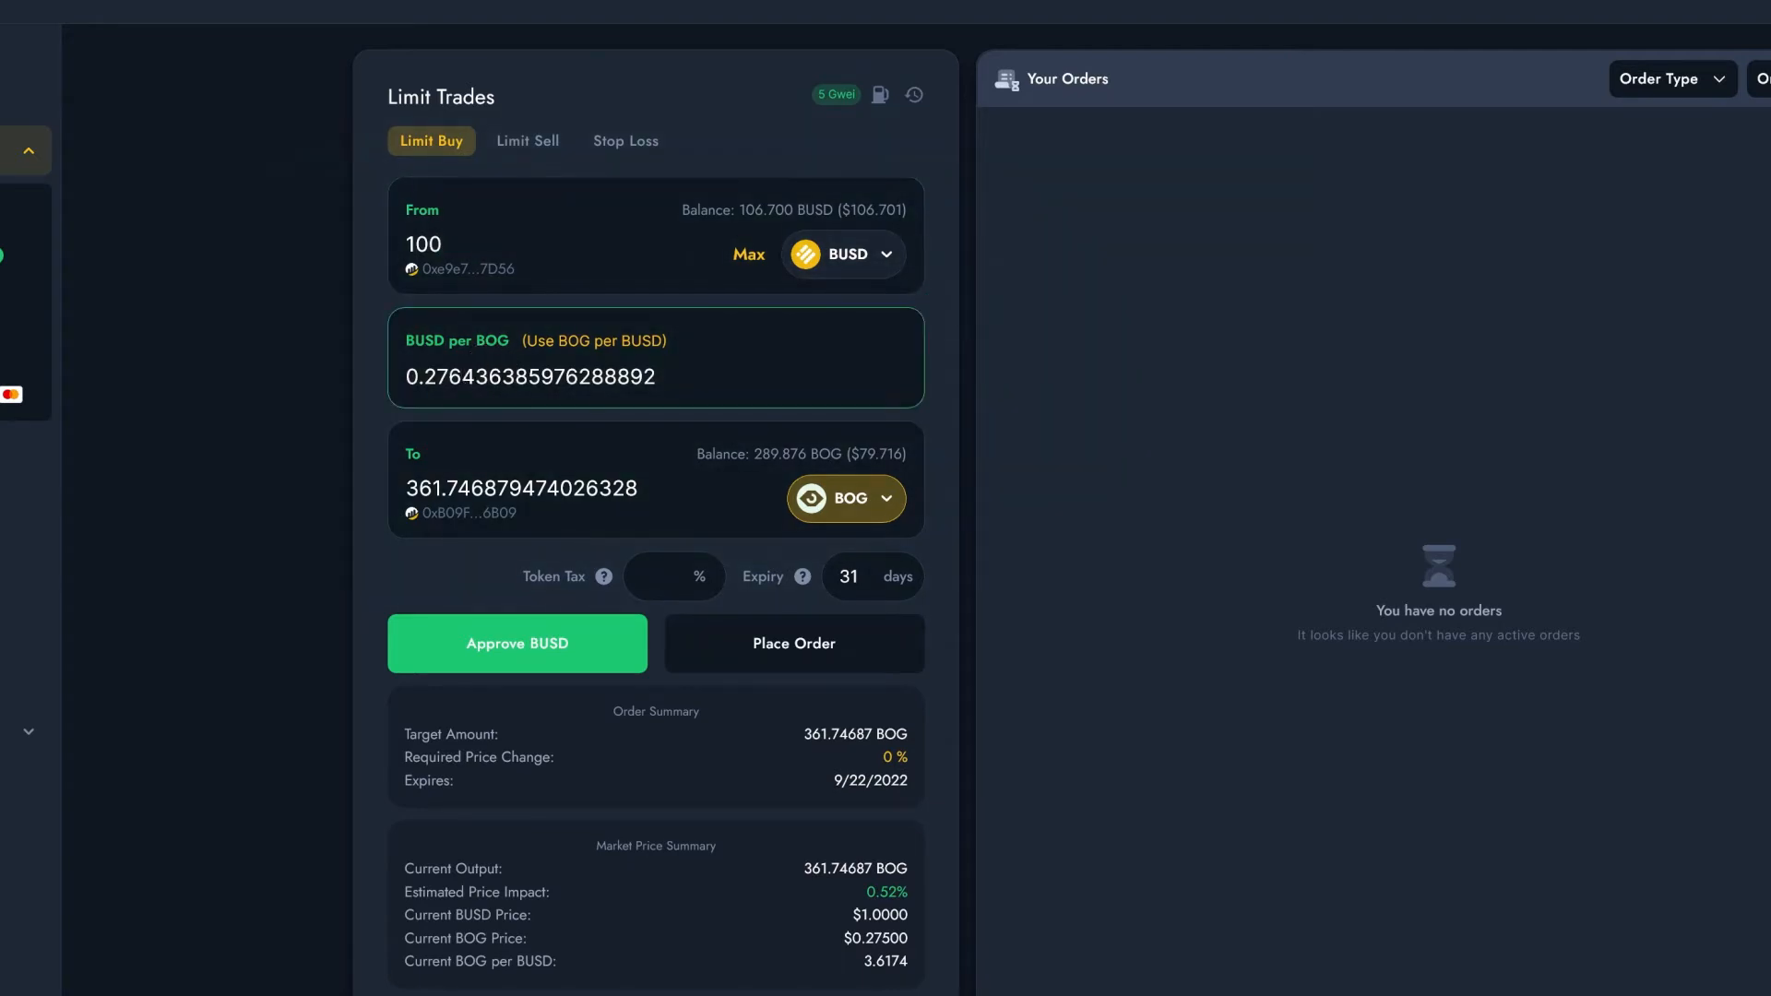
triple_click(530, 377)
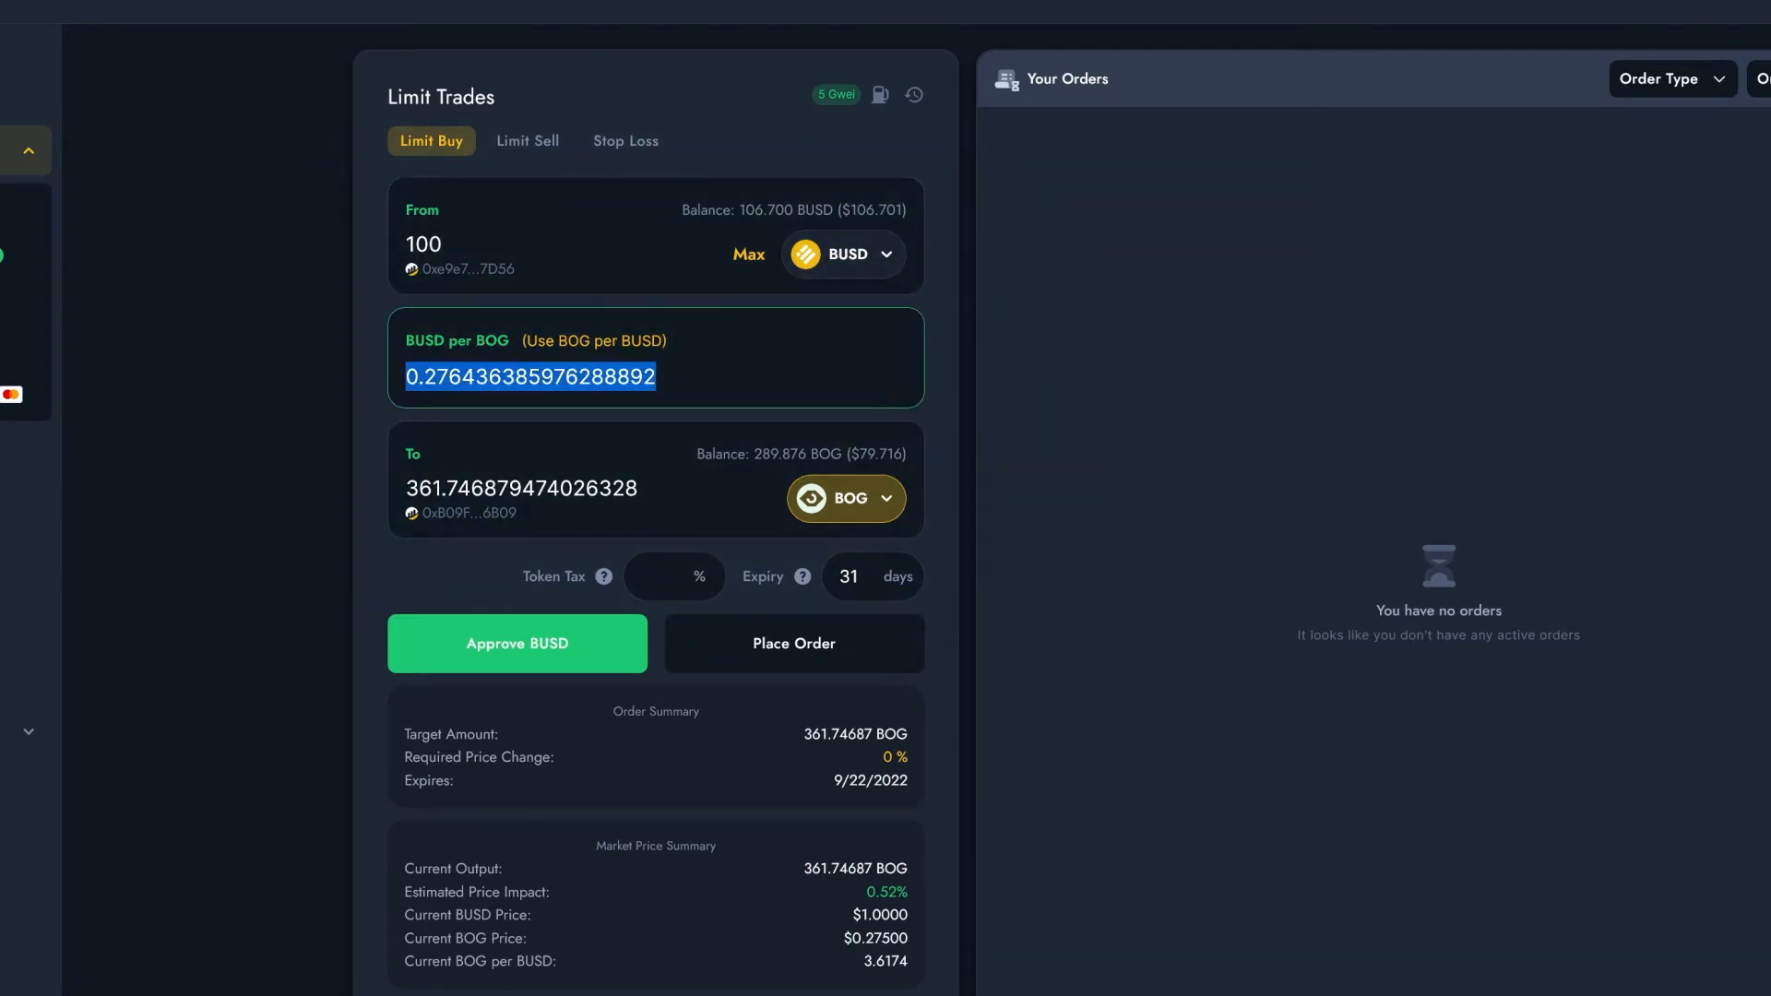
type("0.25")
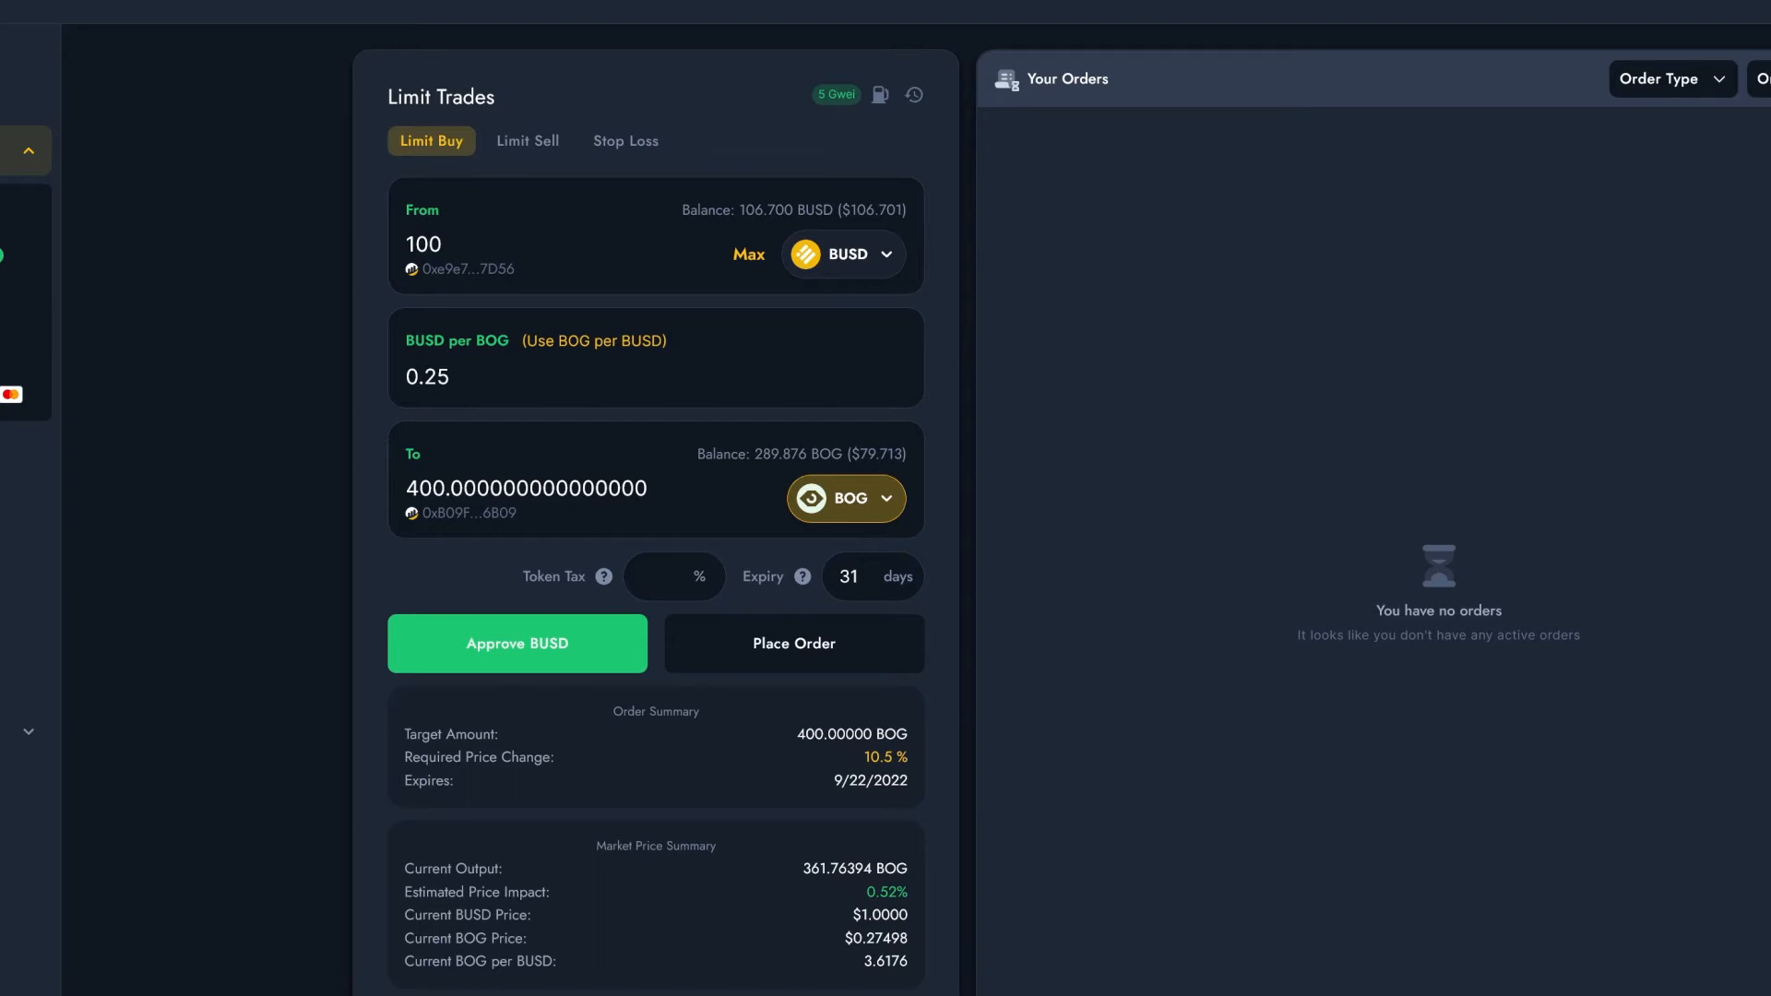
left_click(526, 487)
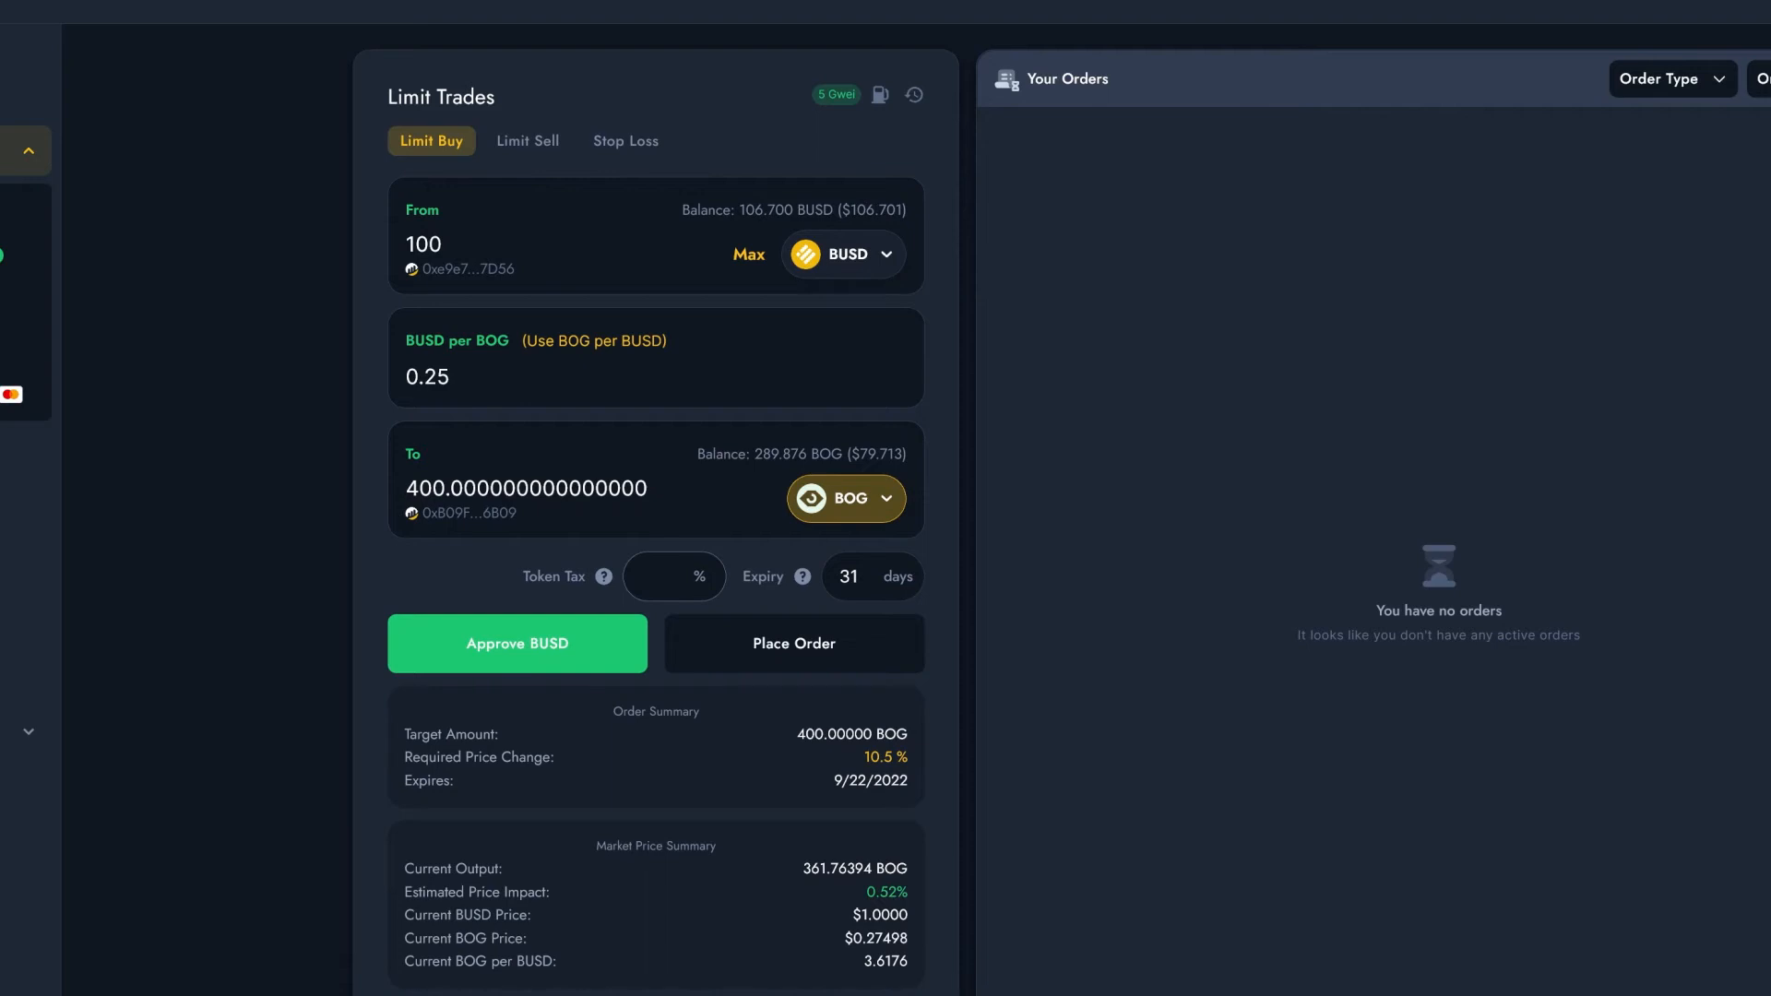
Set a 4% token tax (384 BOG after-tax minimum) and a 90-day expiry
left_click(671, 575)
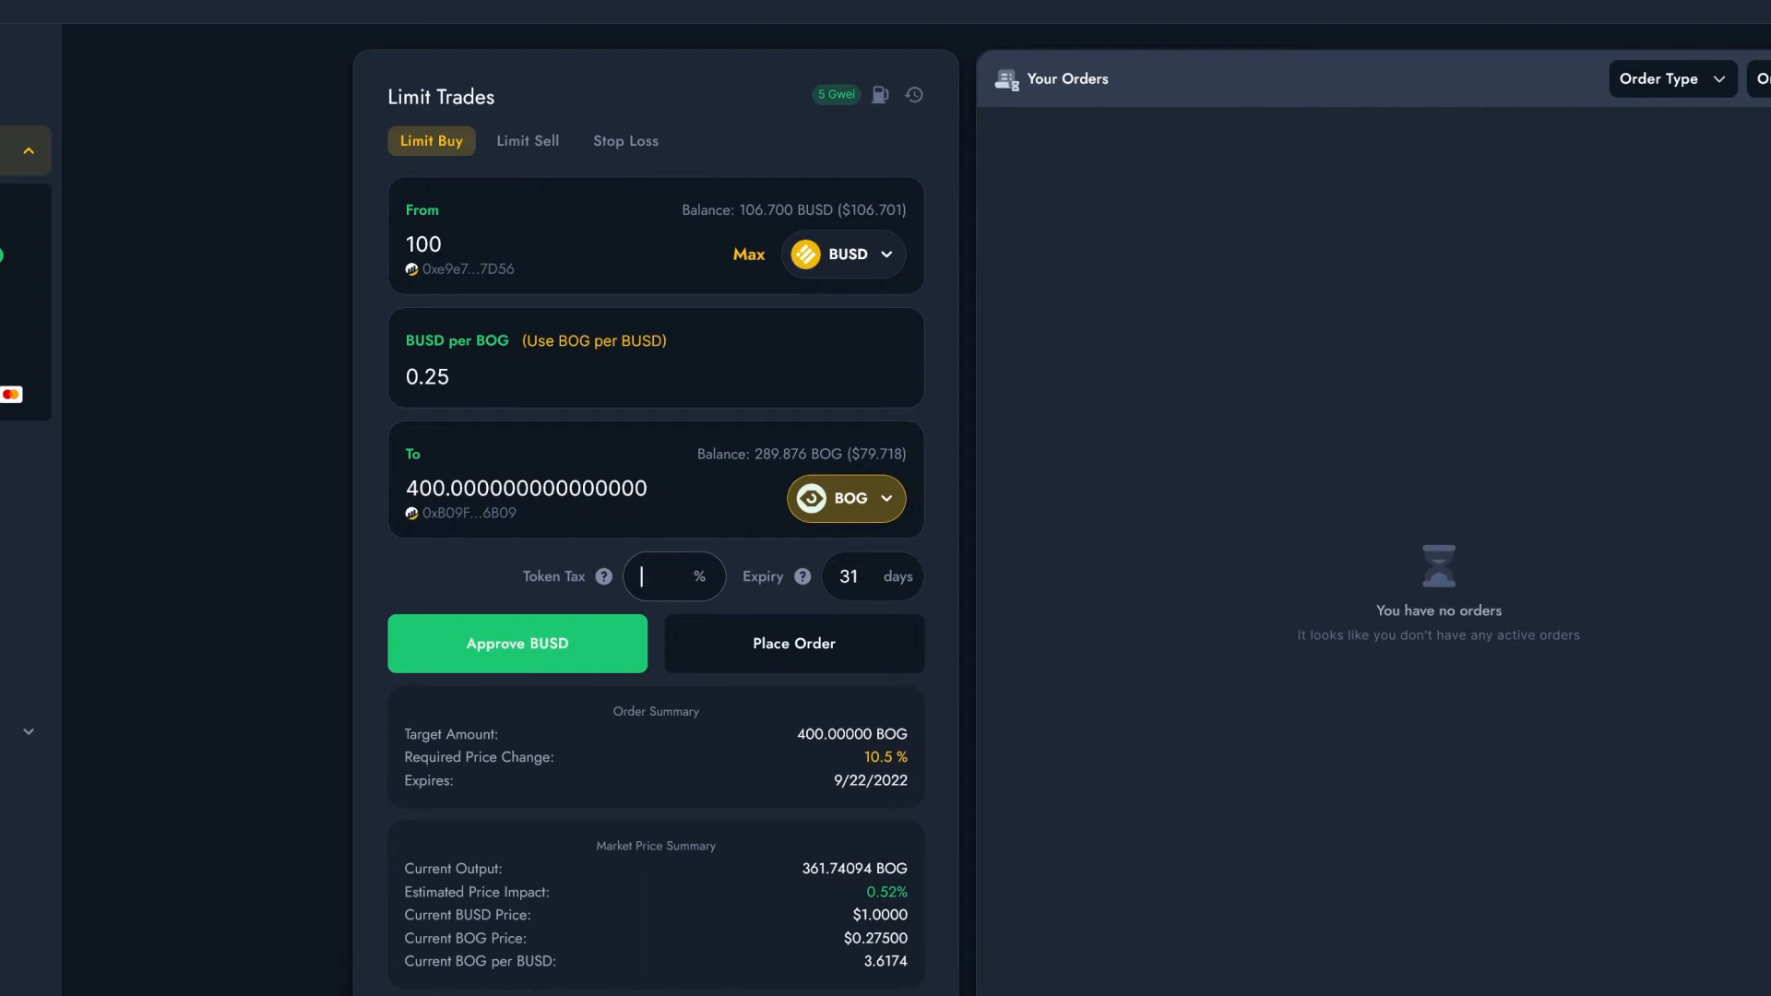
type("4")
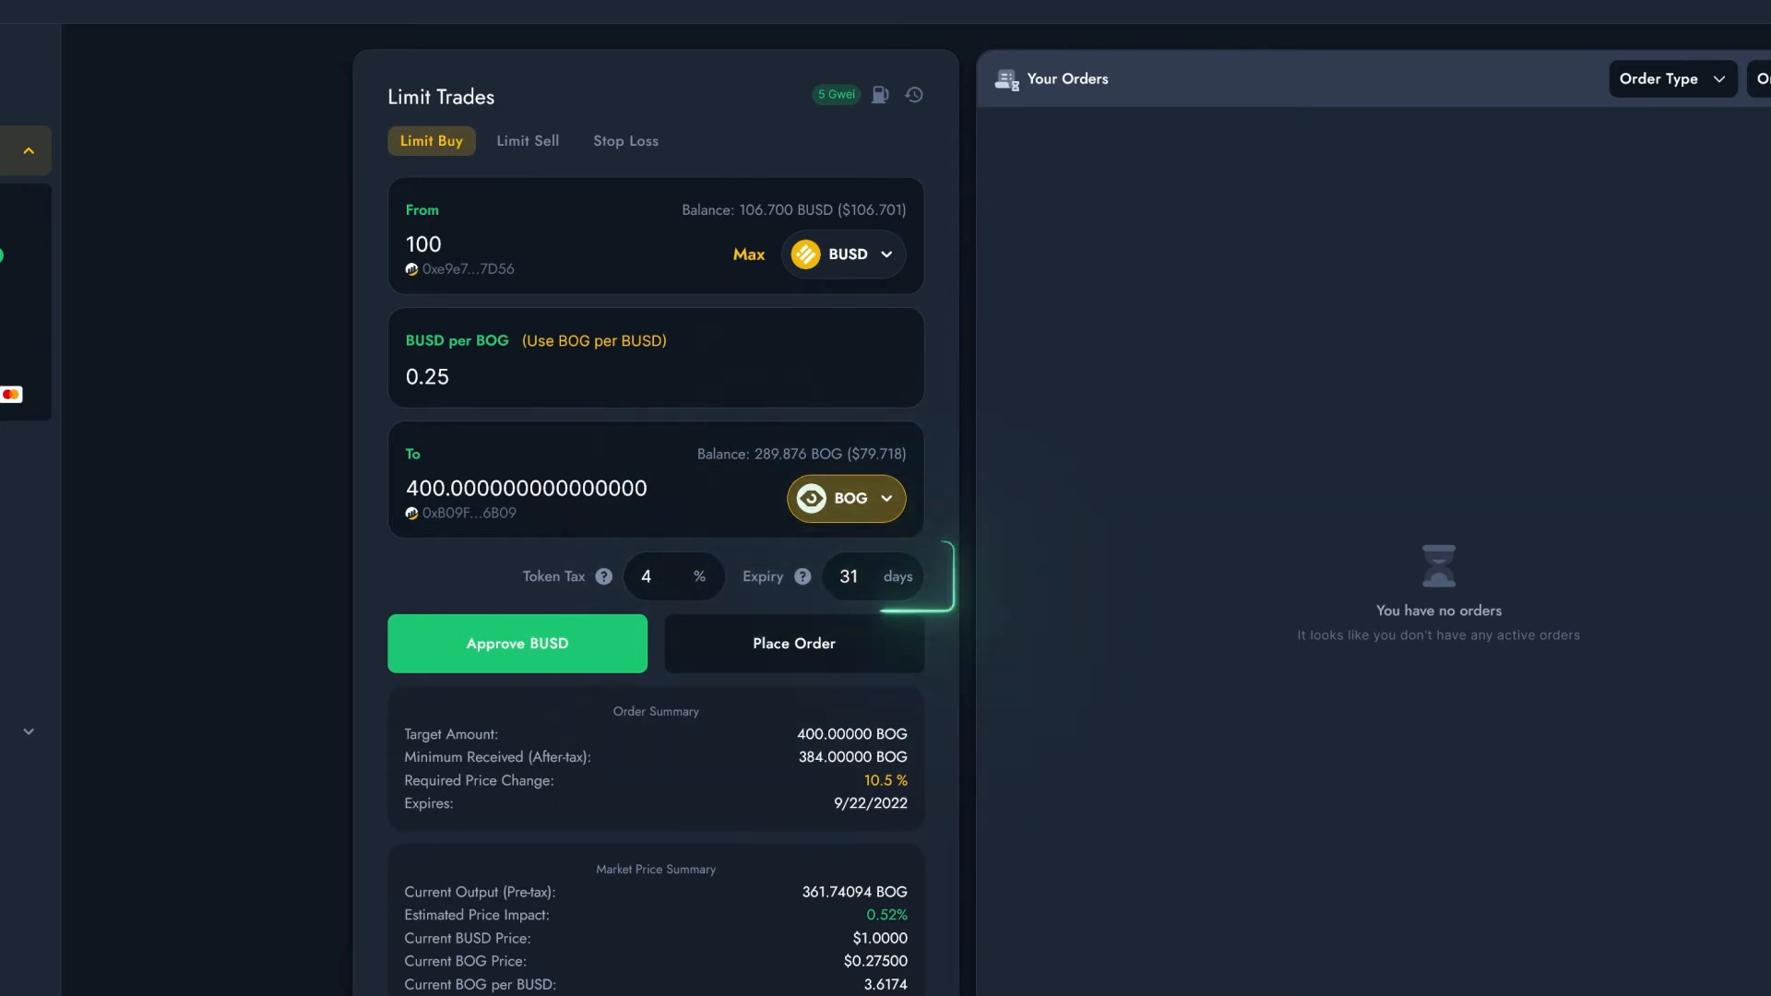
left_click(847, 576)
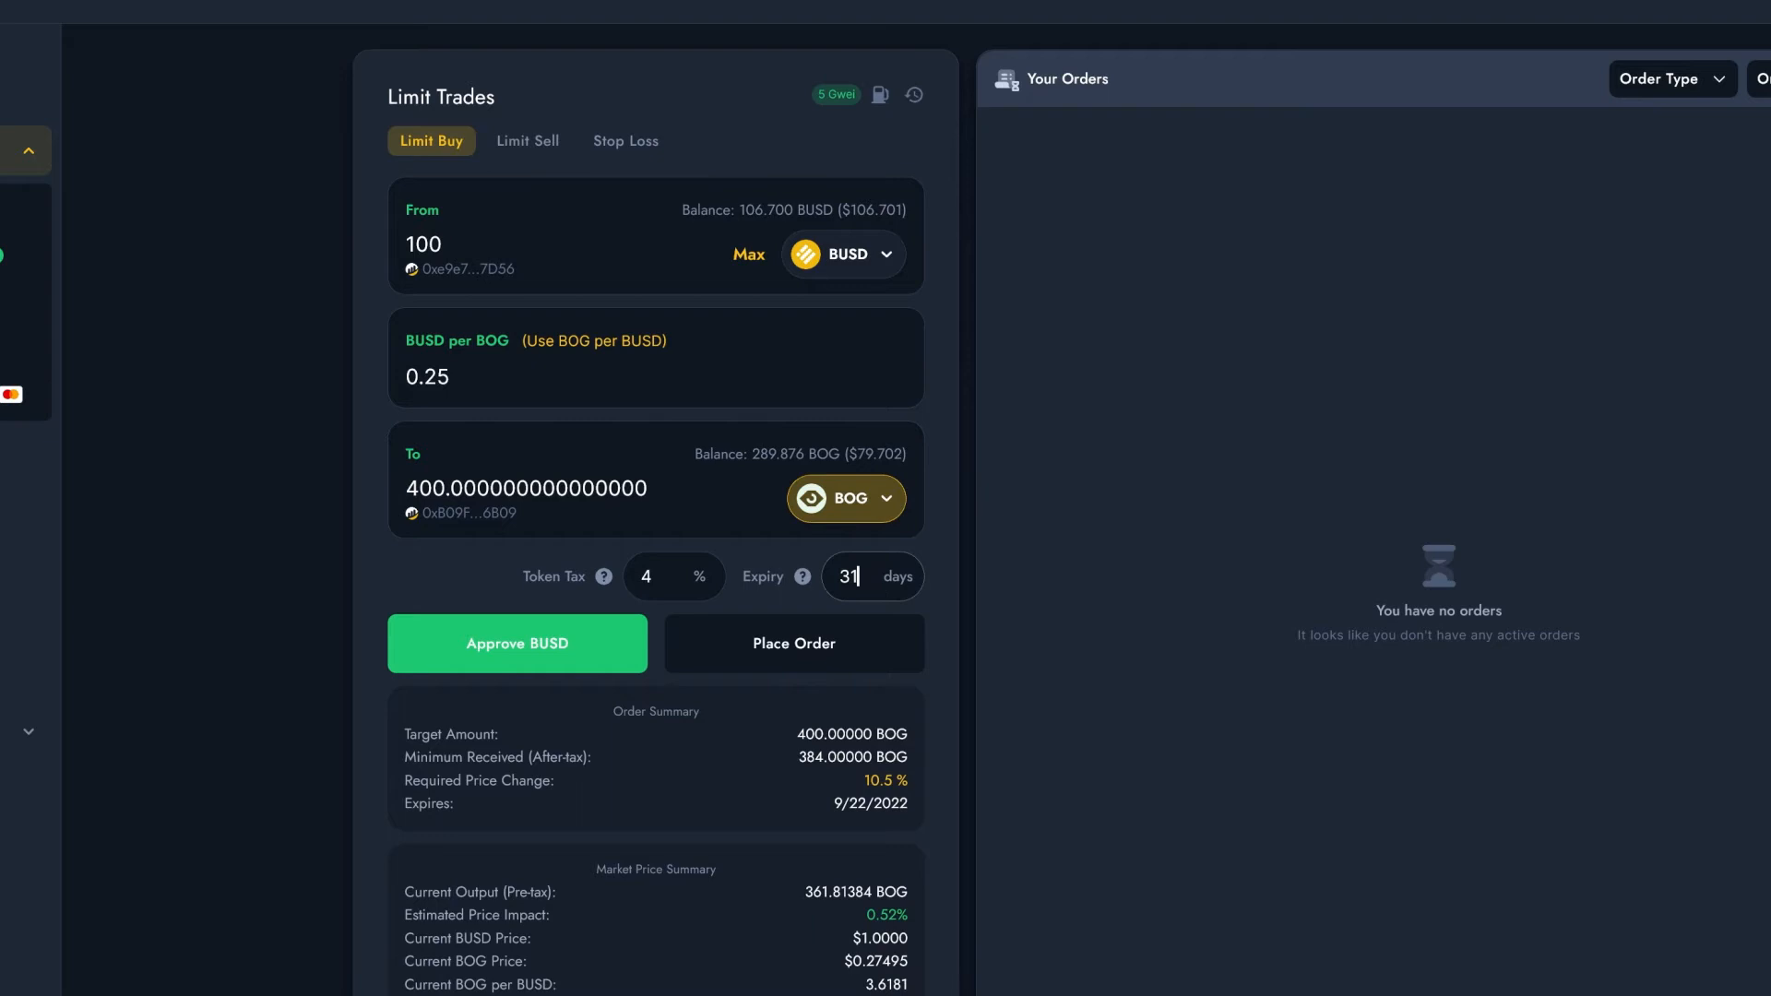
type("90")
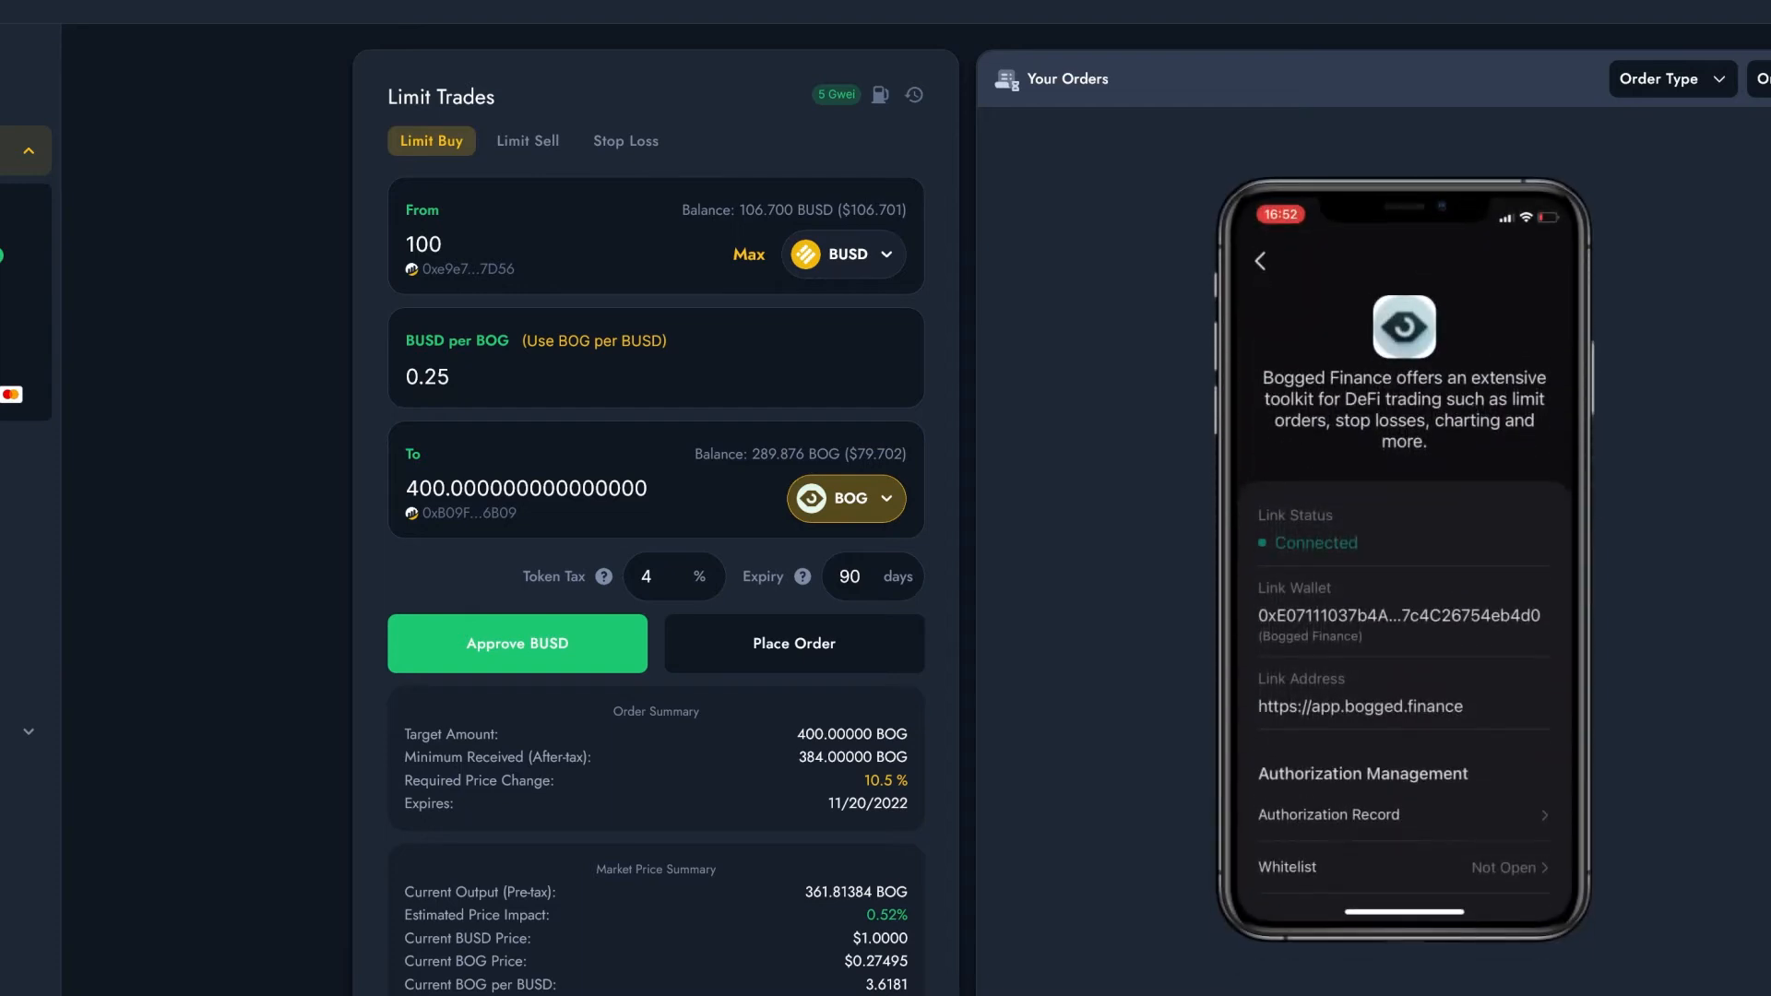
Approve BUSD spending for orders and confirm the permission on the phone
left_click(517, 642)
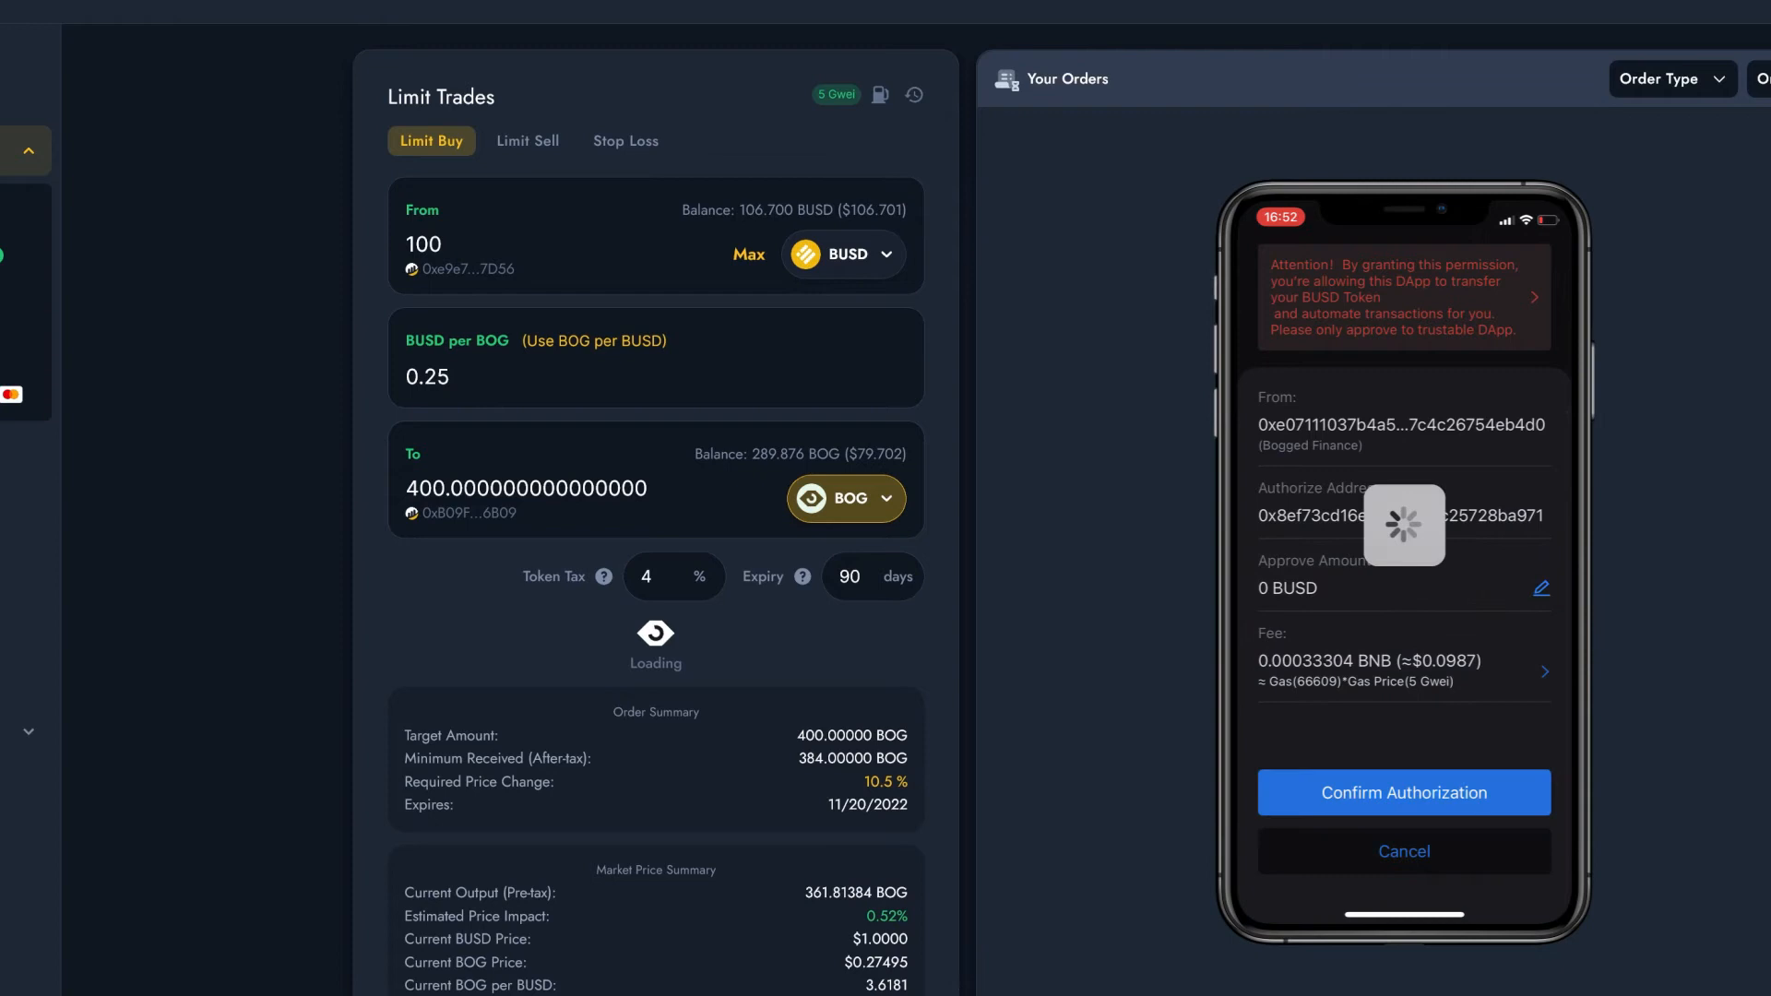
left_click(1402, 791)
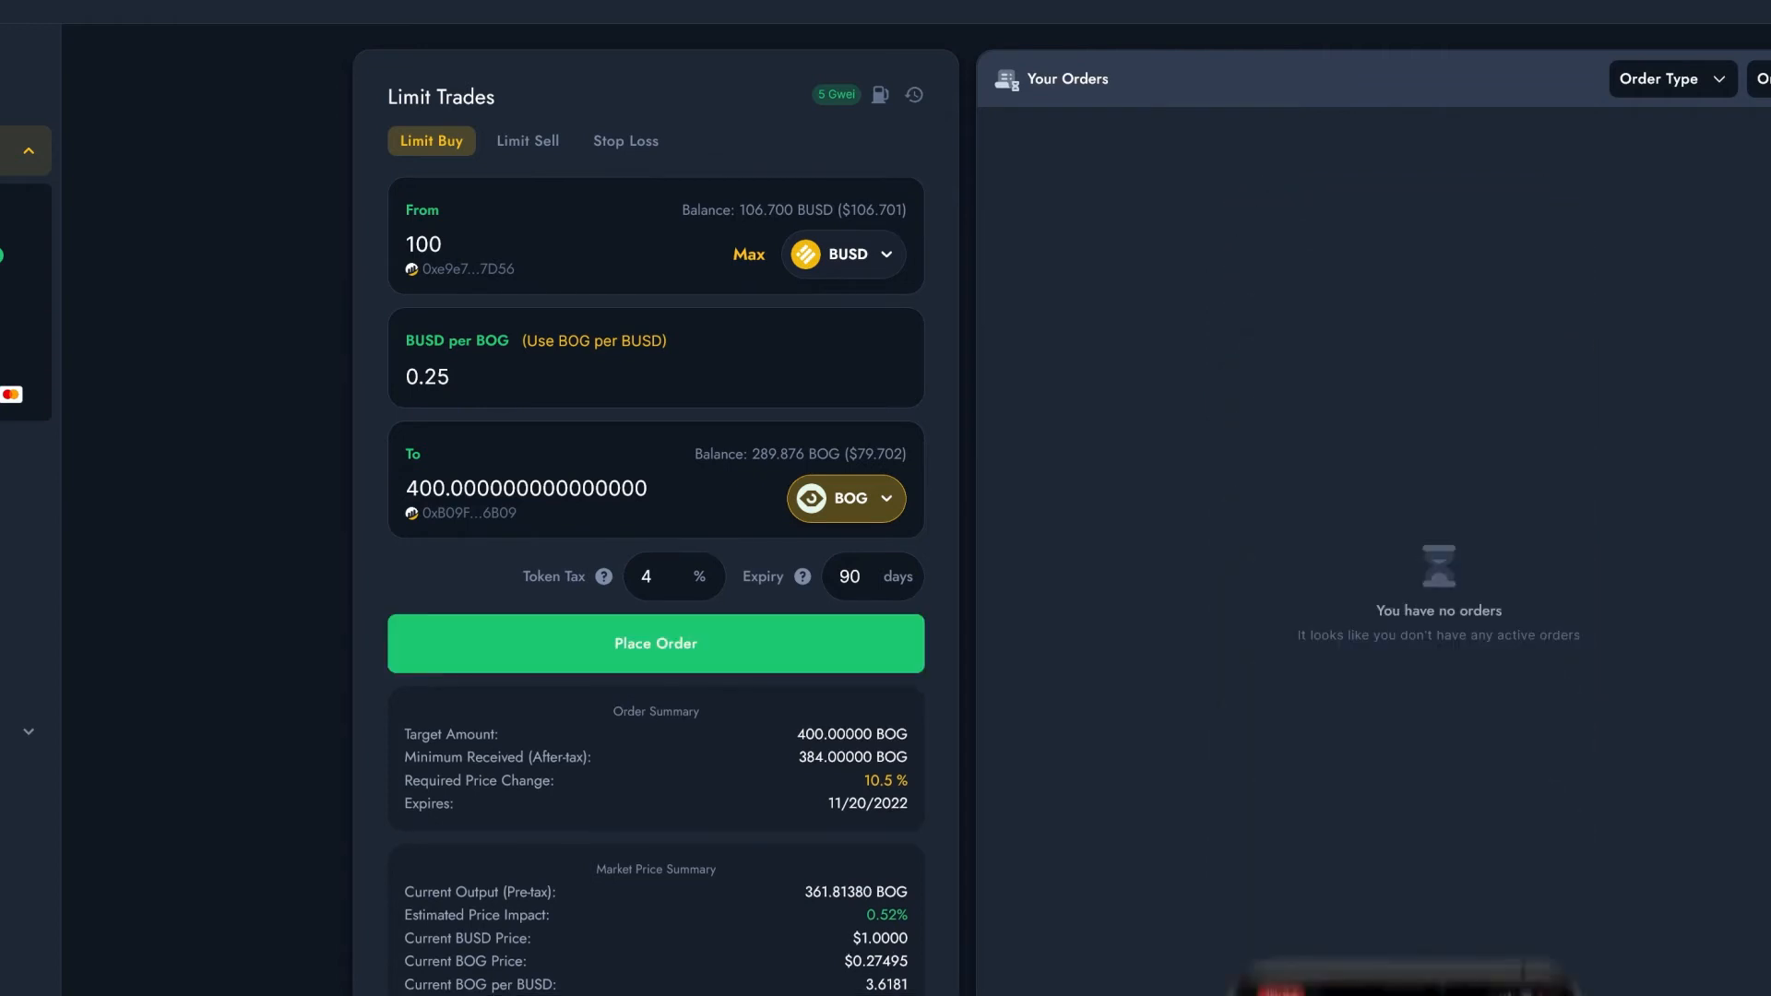
scroll("down", 3)
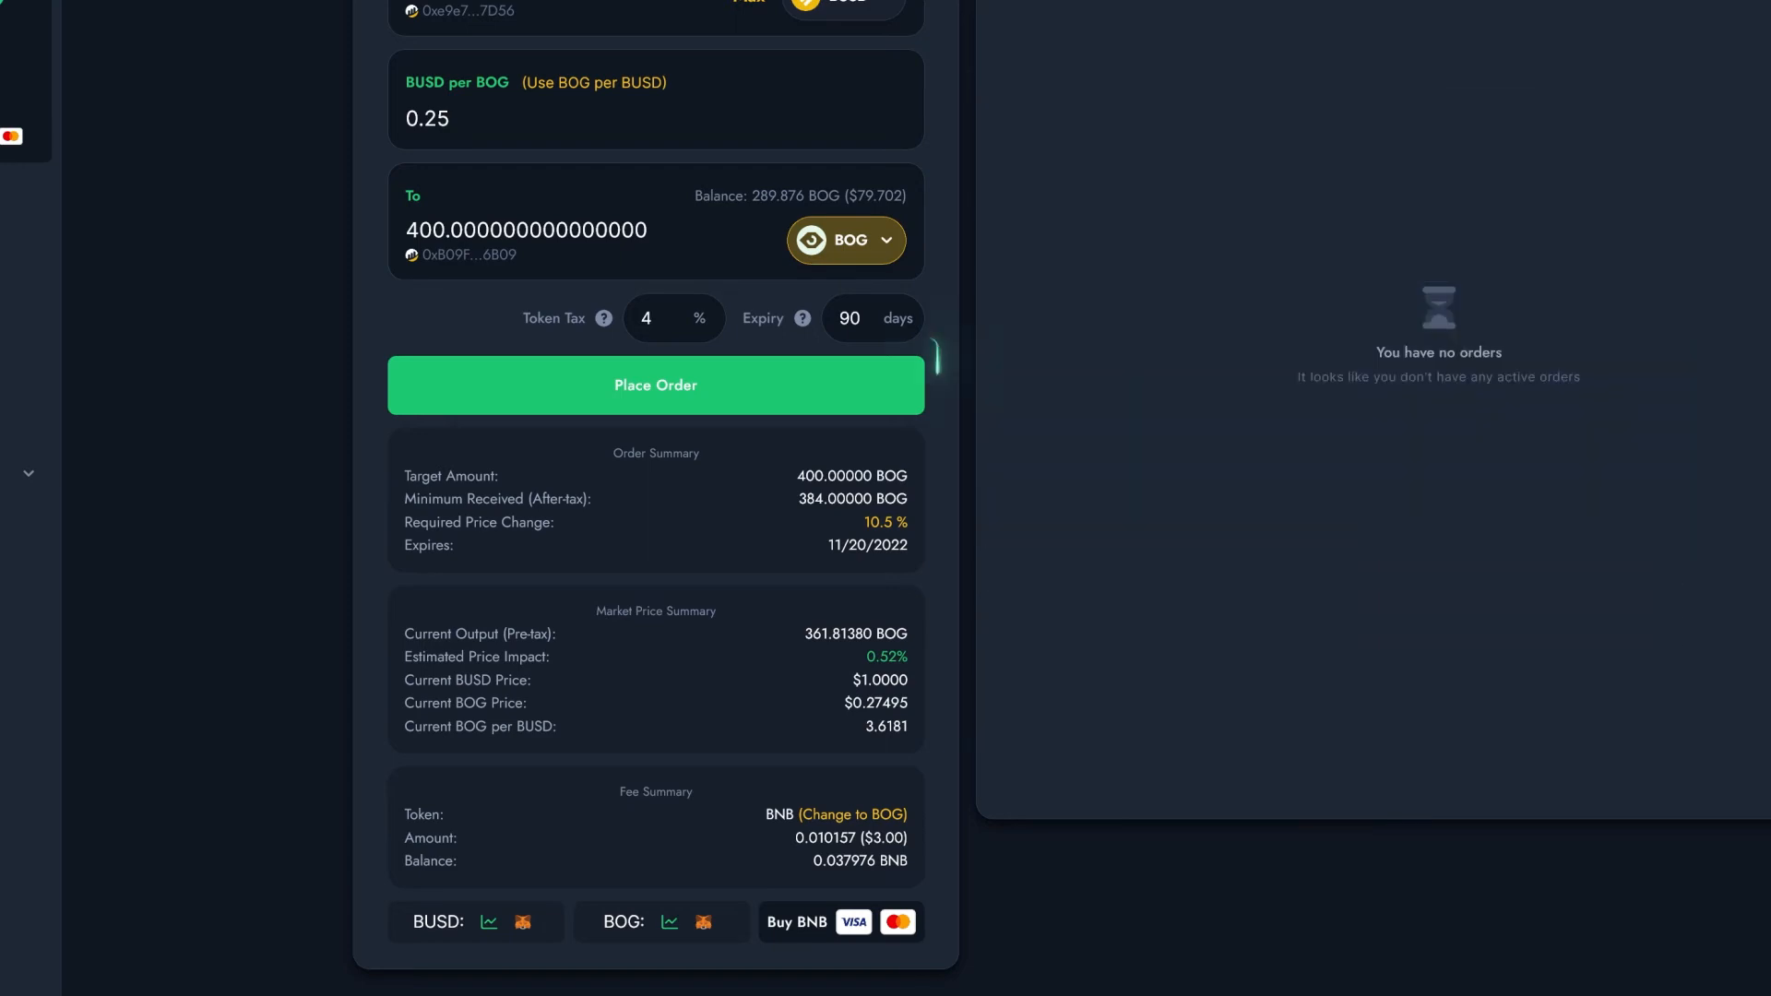
Place the 100 BUSD for 400 BOG limit order and authorize it on the phone
left_click(655, 384)
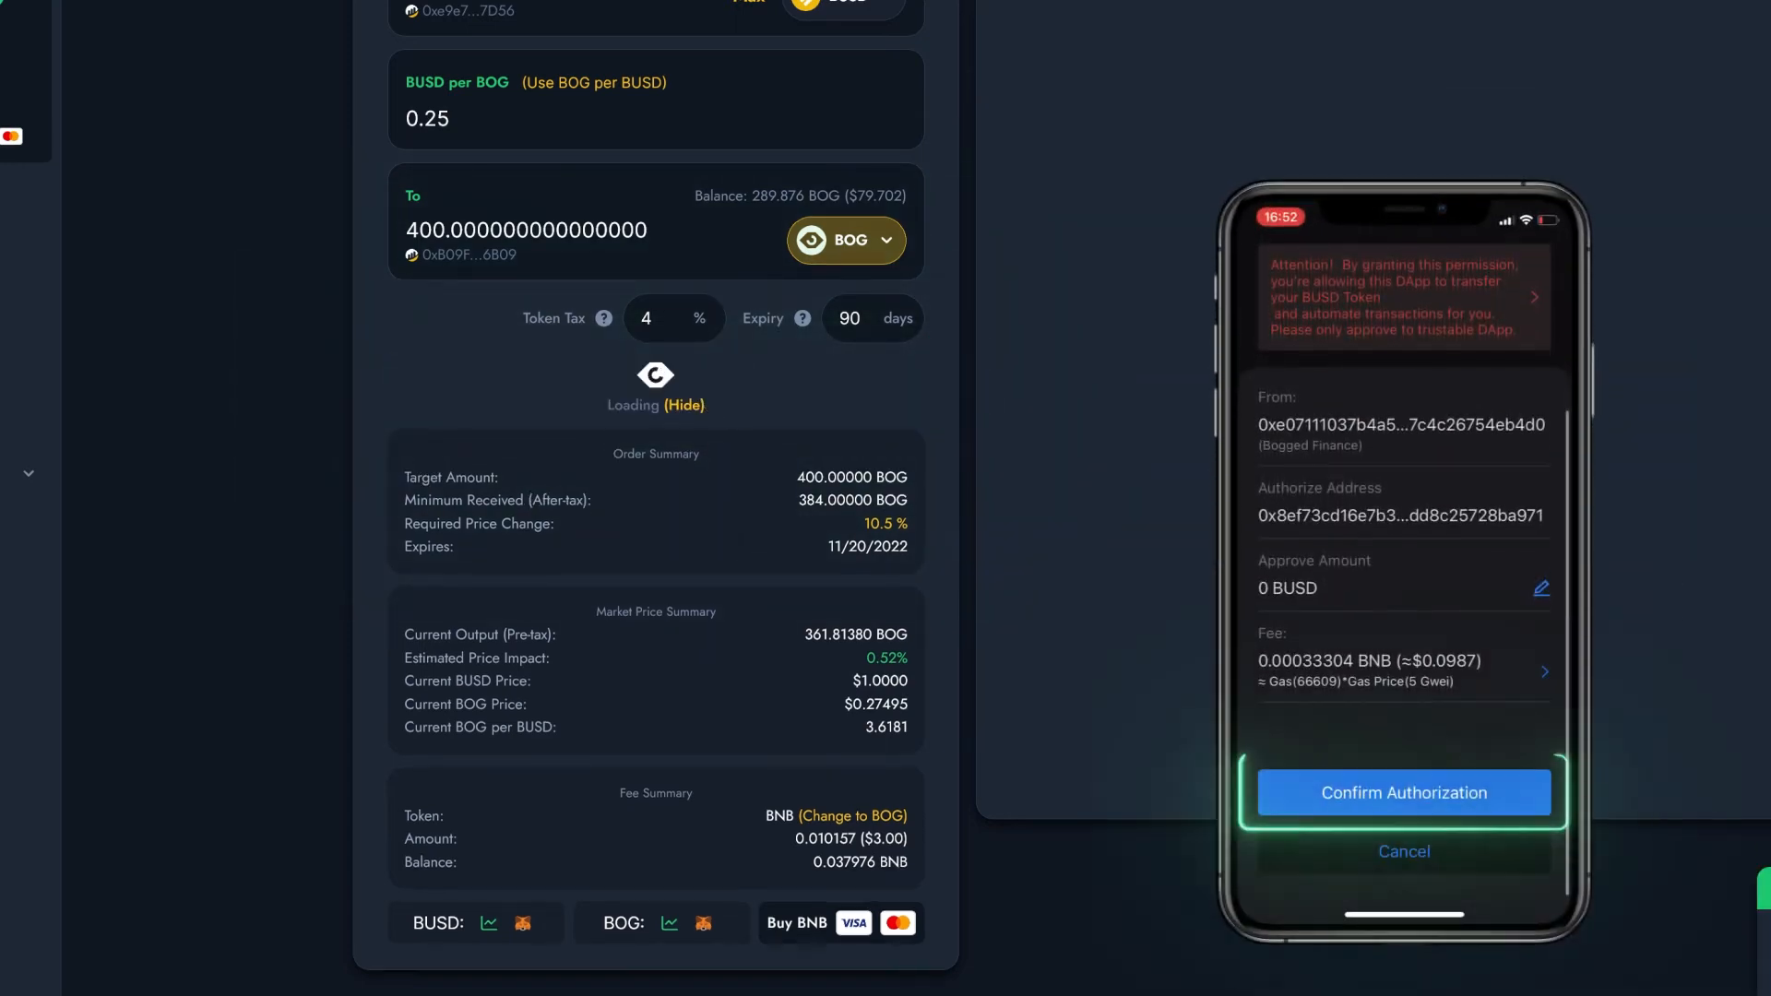
left_click(1402, 792)
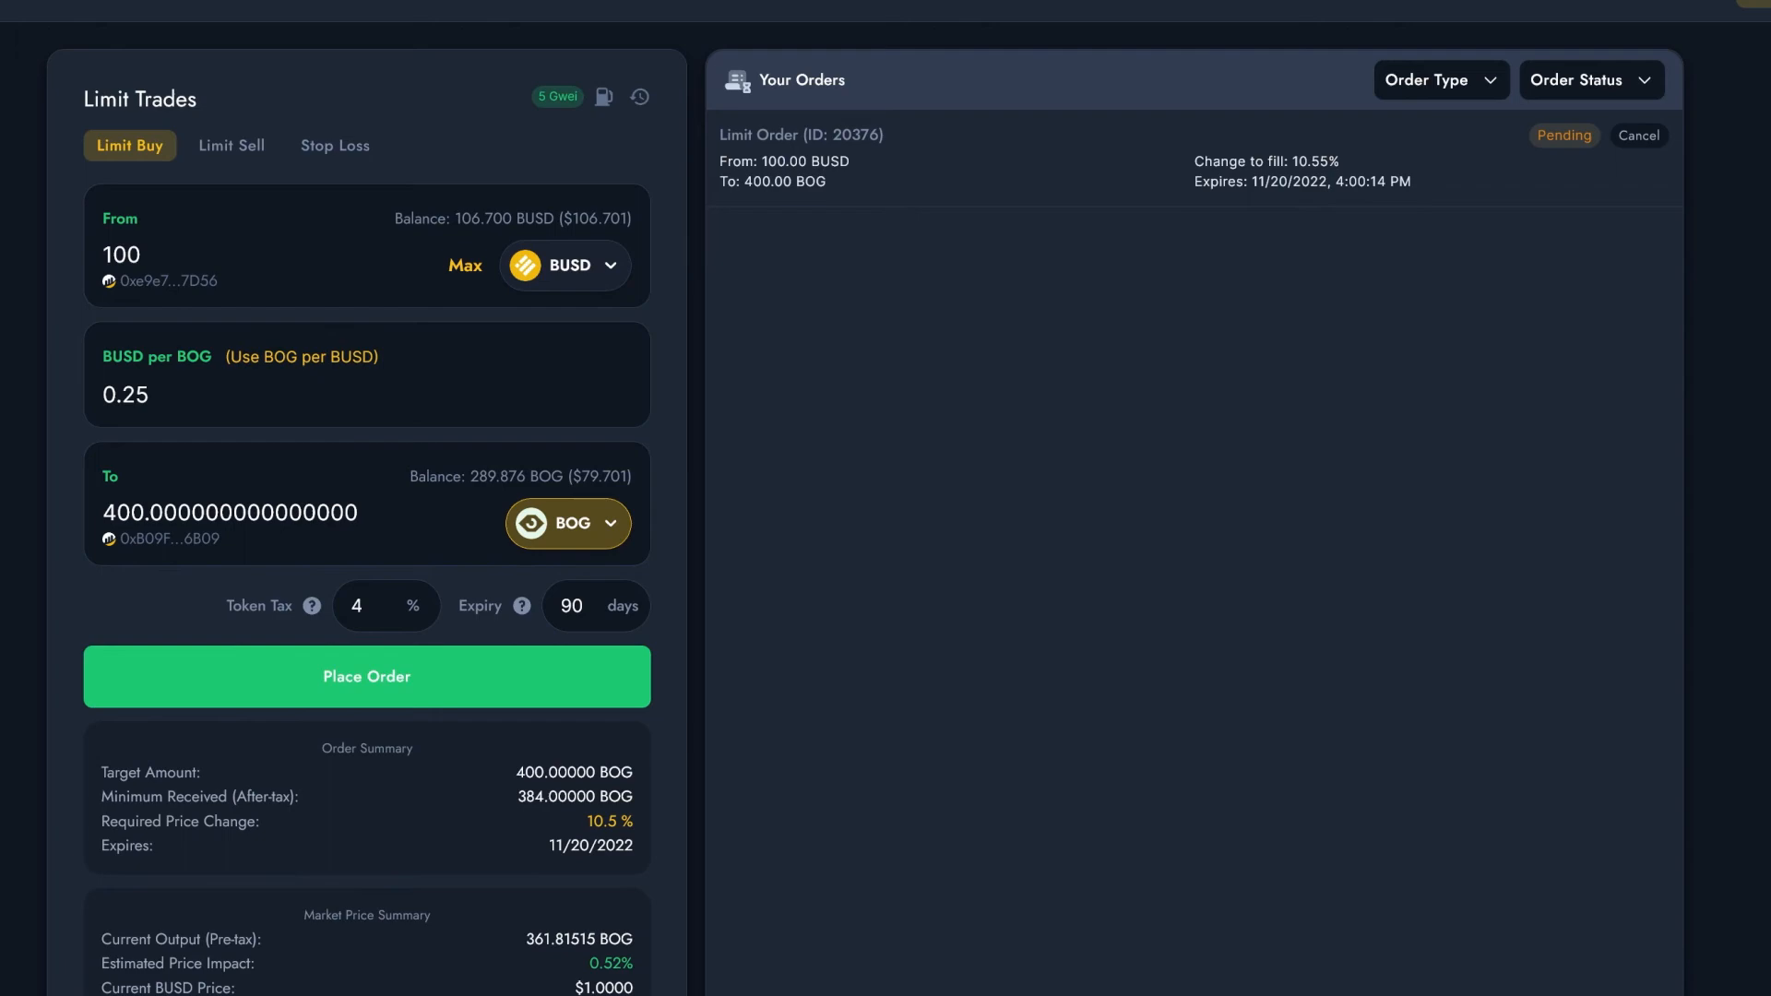
Go to the Dashboard welcome page from the left sidebar
left_click(365, 676)
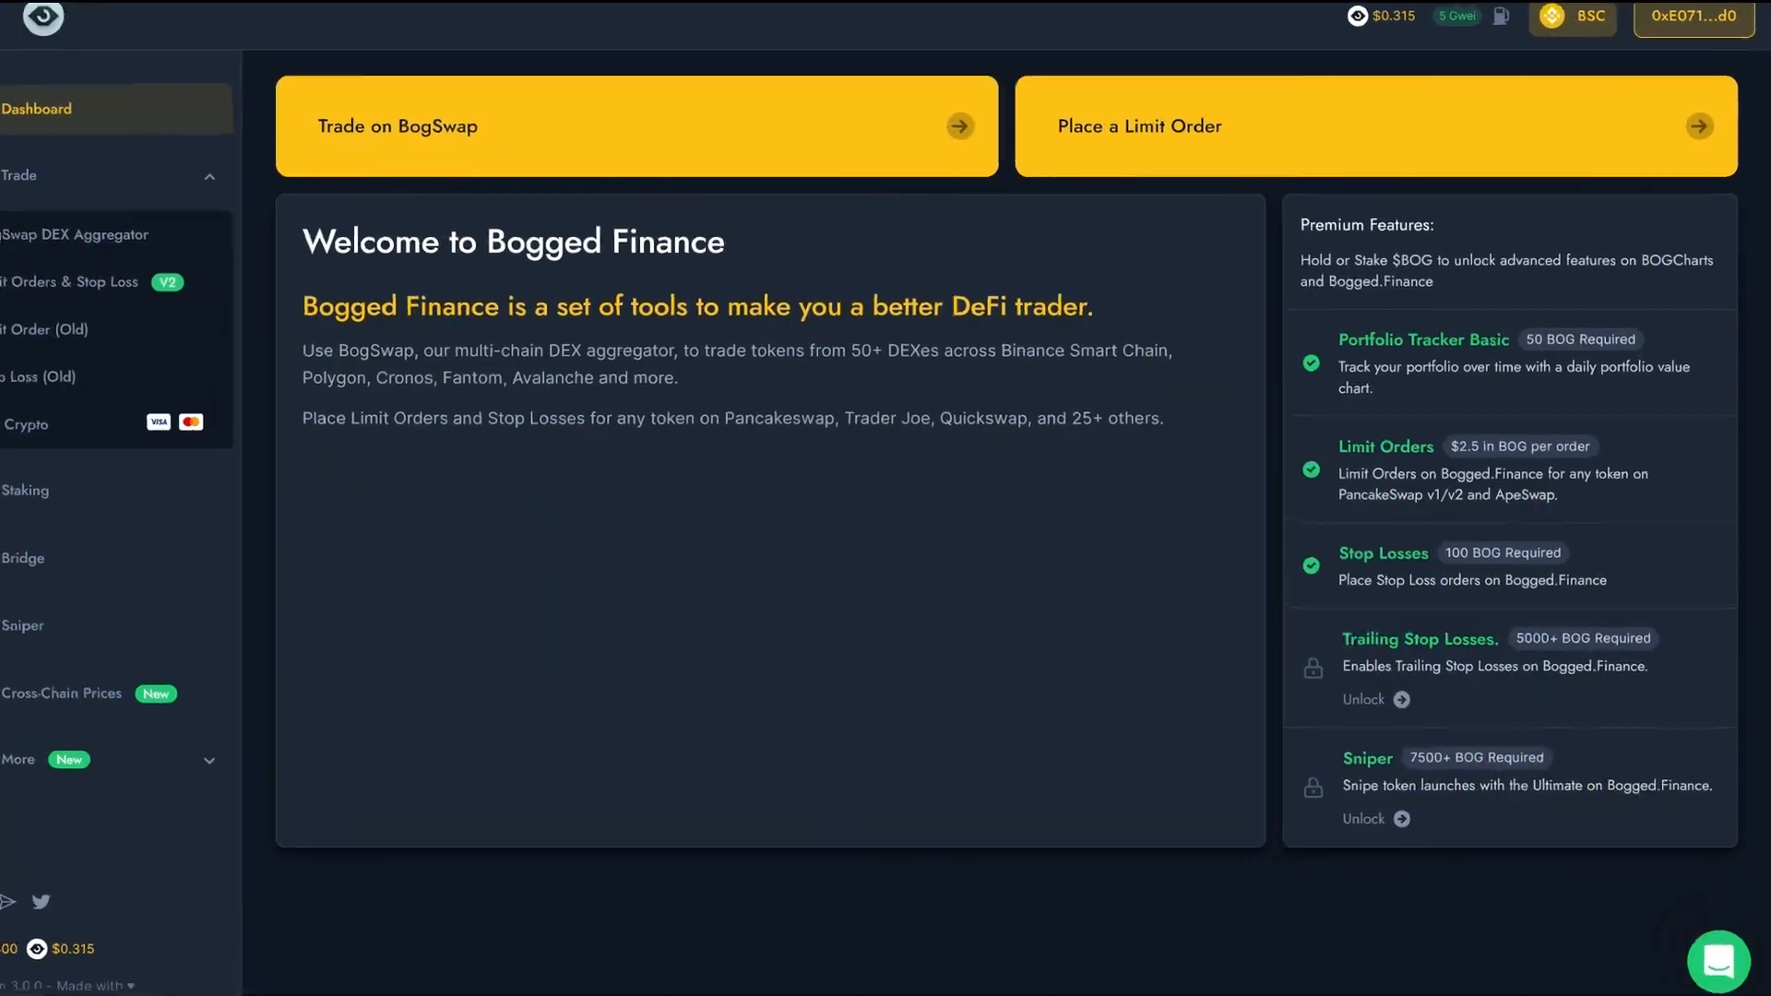
Let the outro show the YouTube page with 'I have a question' typed in the comments
scroll("down", 3)
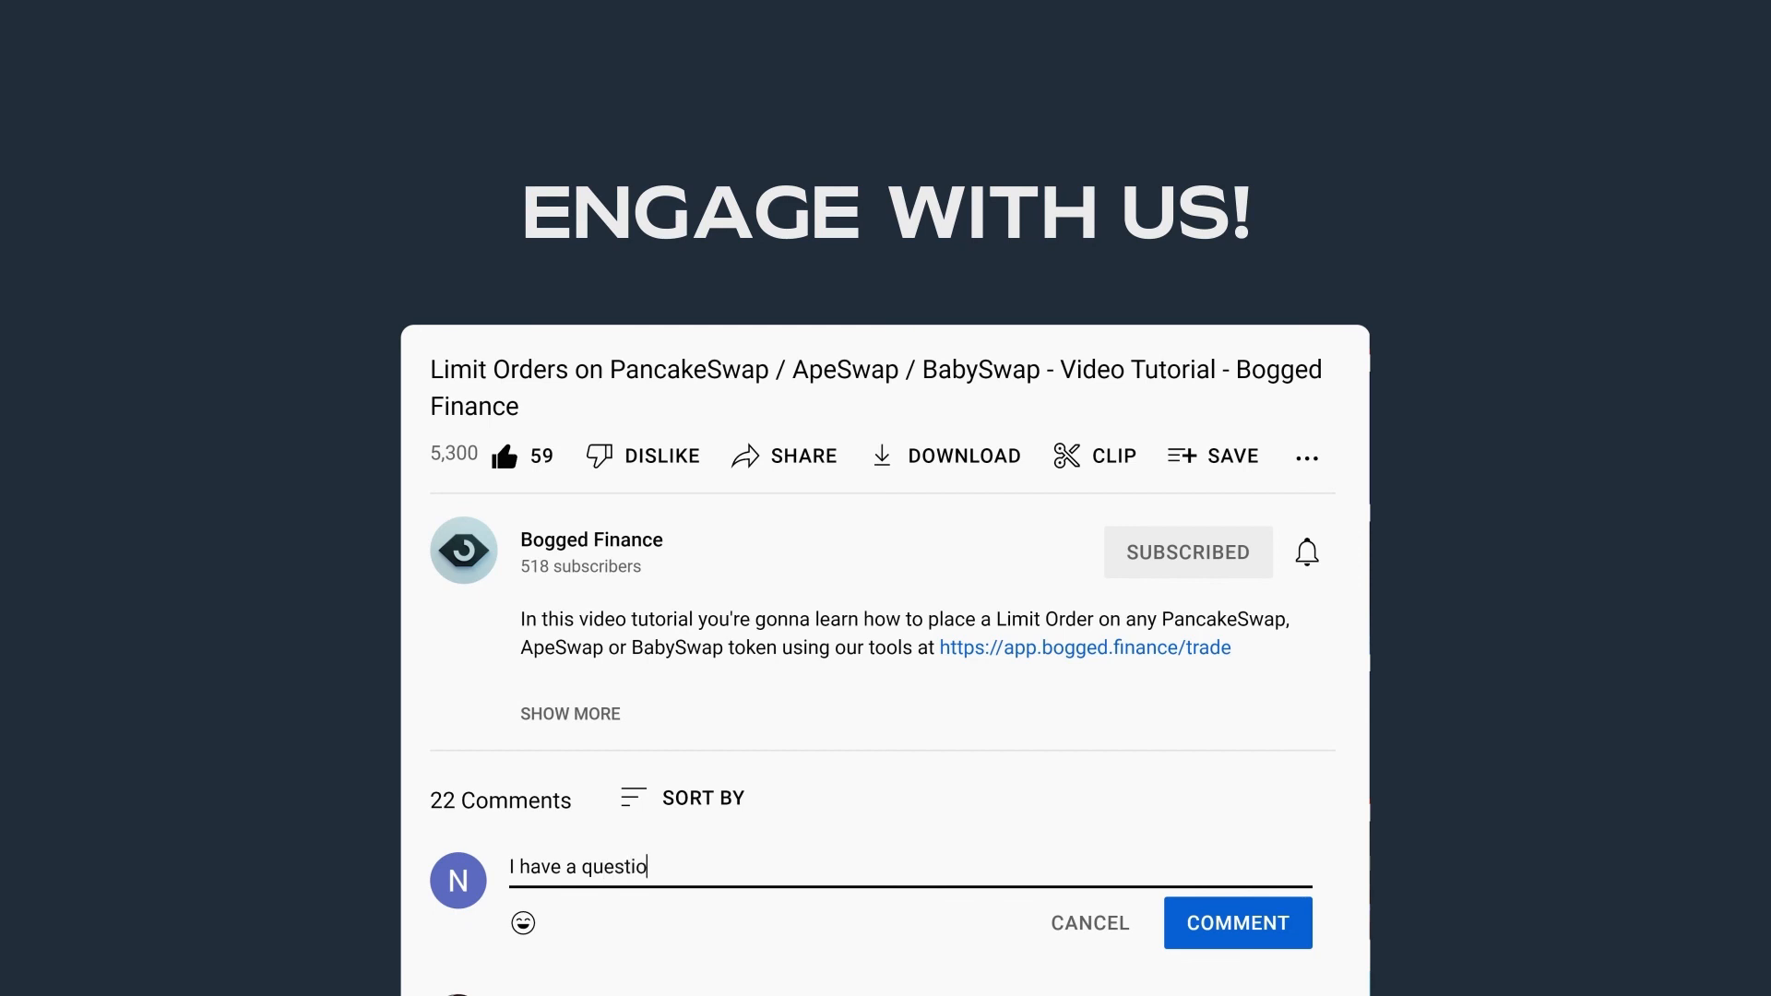
type("n")
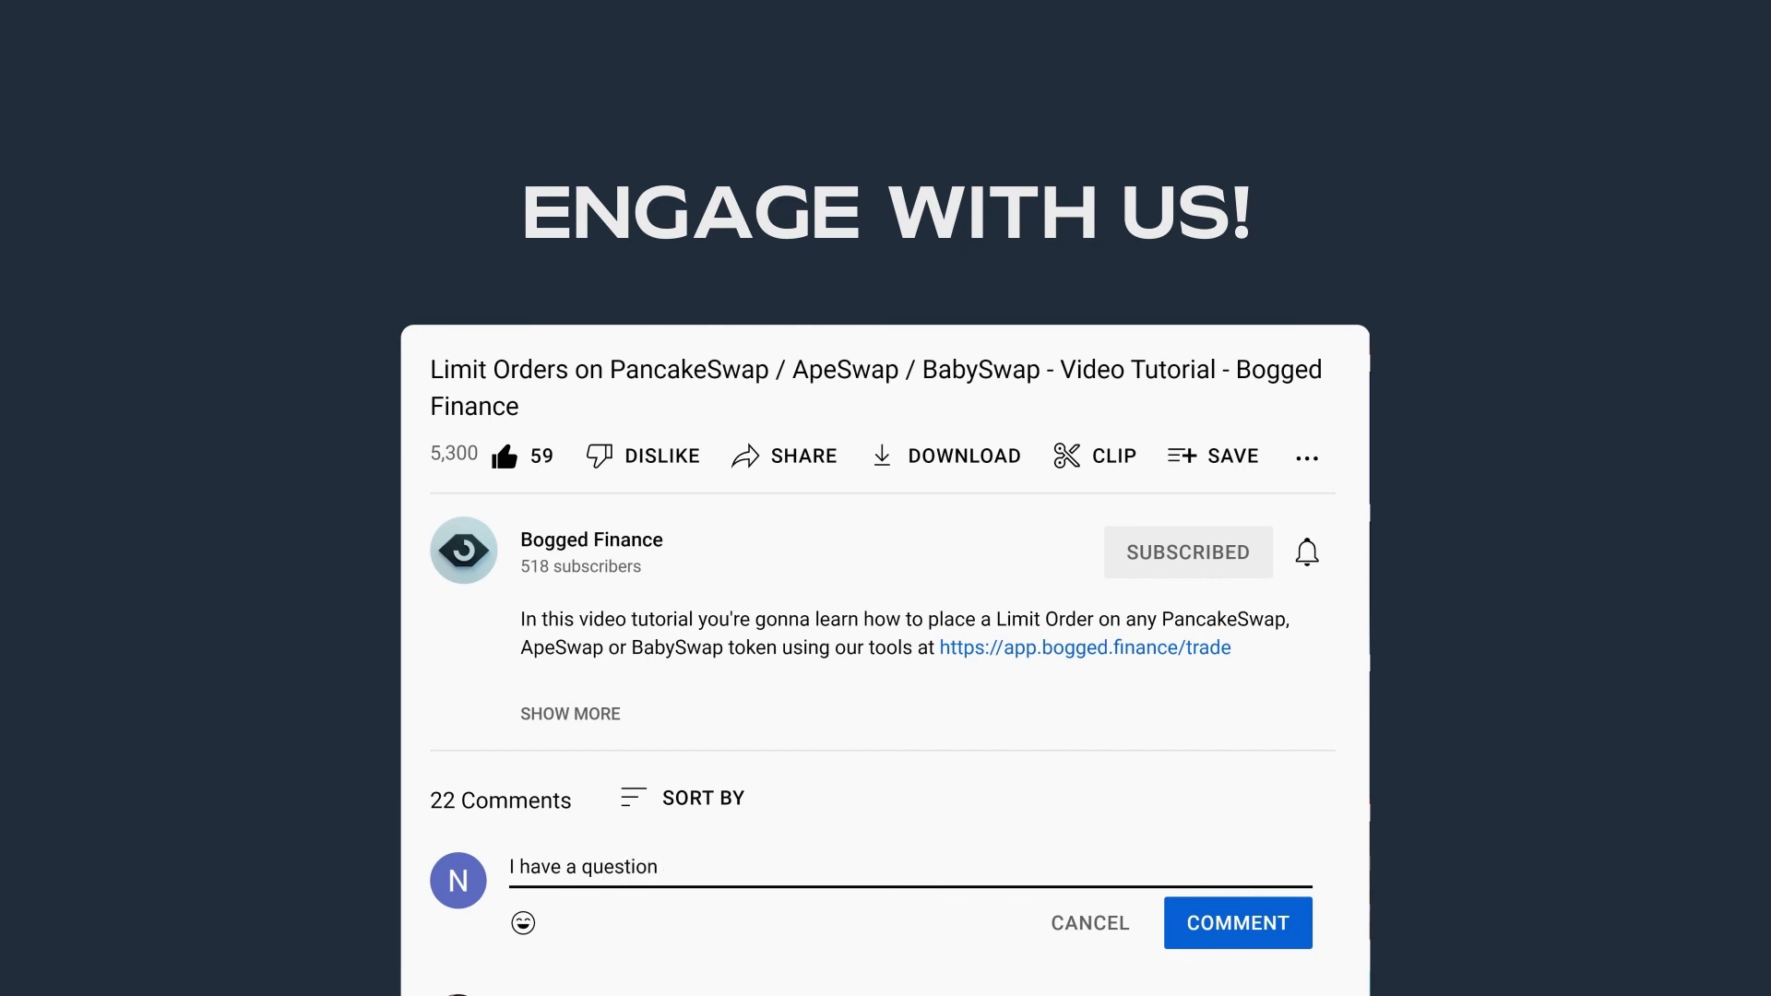